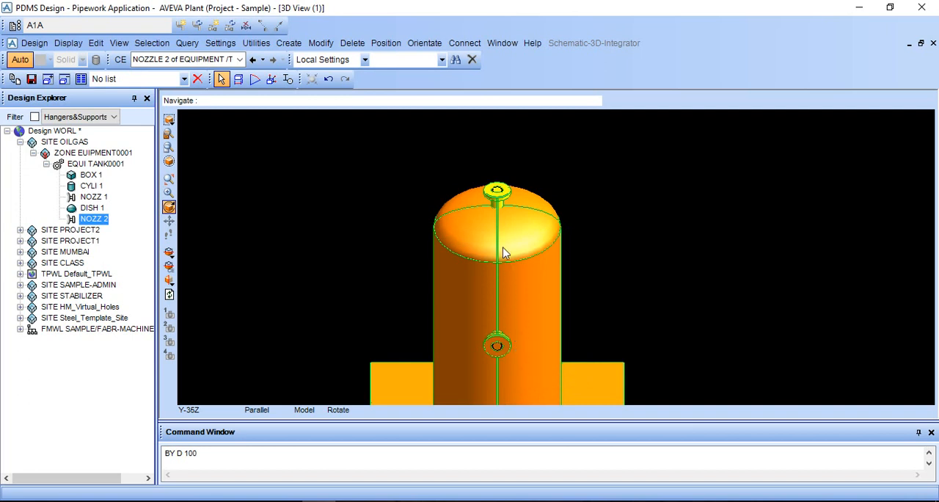
mouse_move(499, 213)
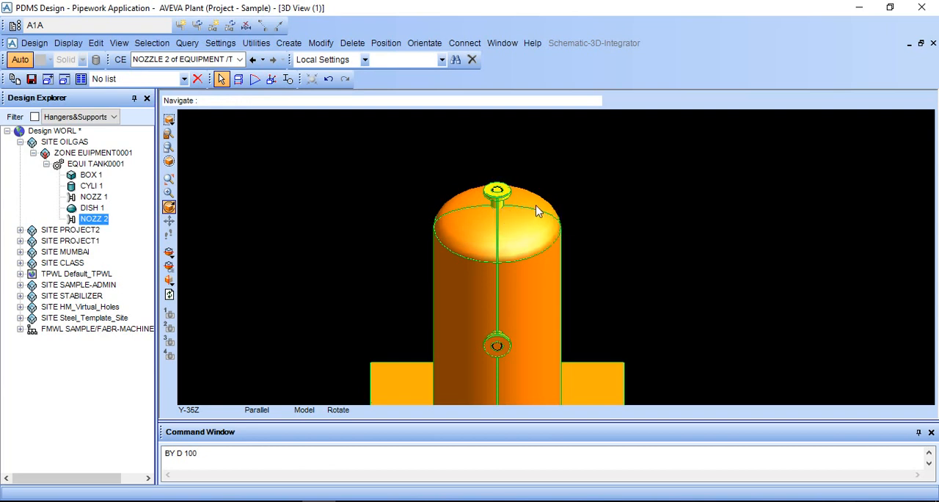
Open the 3D view options to look straight down on the tank top
right_click(709, 156)
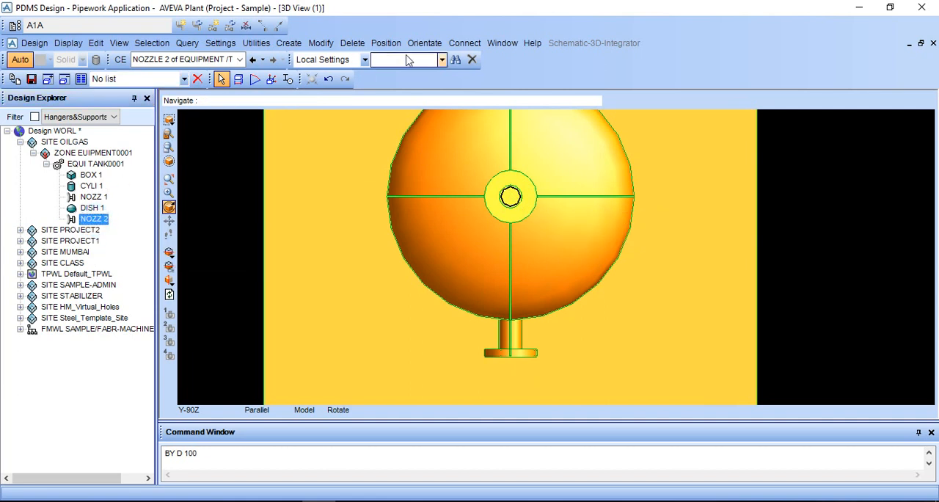
Browse the Position, Orientate and Create menus to reach the Copy options
left_click(385, 42)
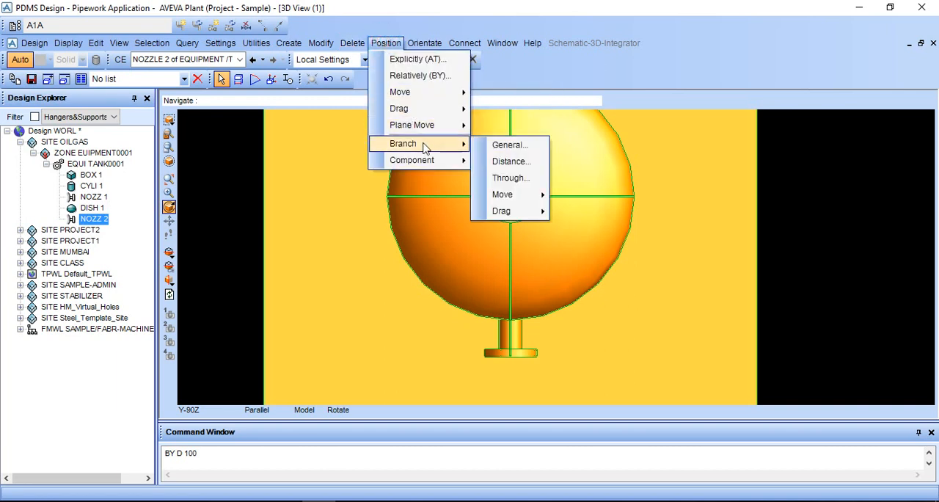
left_click(424, 43)
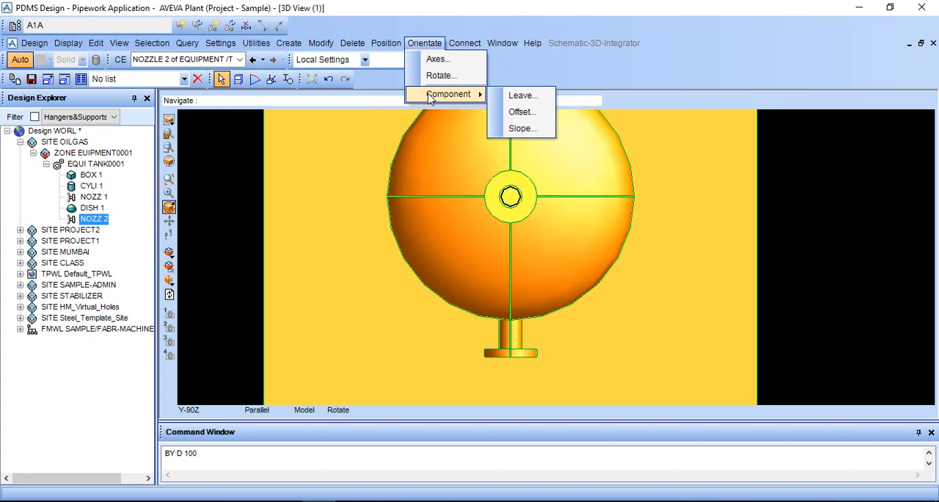
left_click(288, 42)
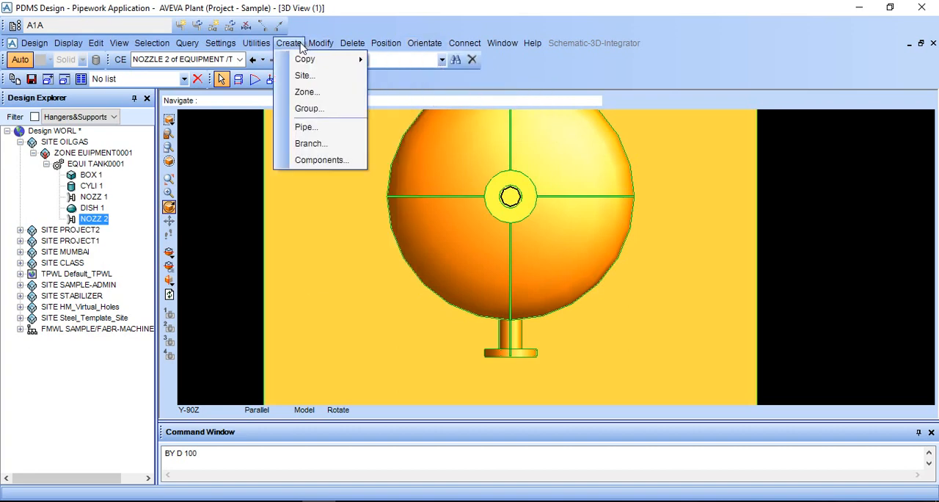
mouse_move(304, 59)
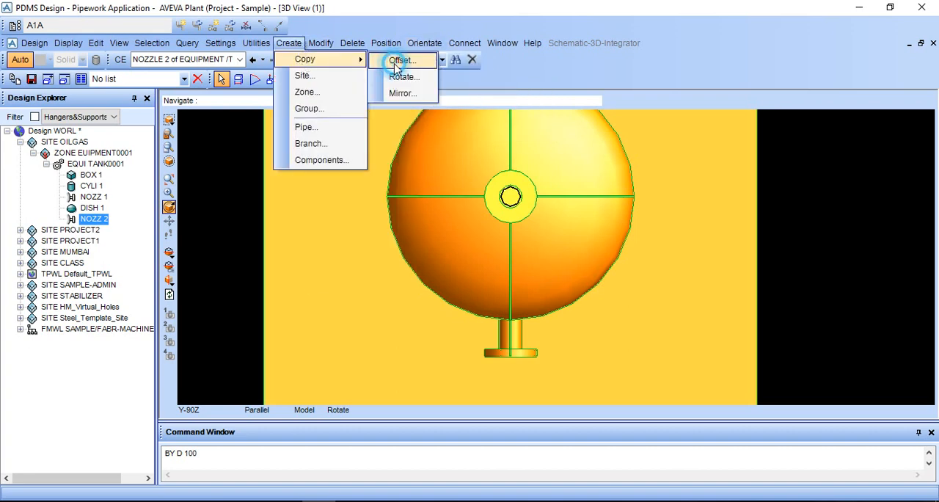
Copy the top nozzle 300 along X and retain the copy as NOZZ 3
left_click(402, 60)
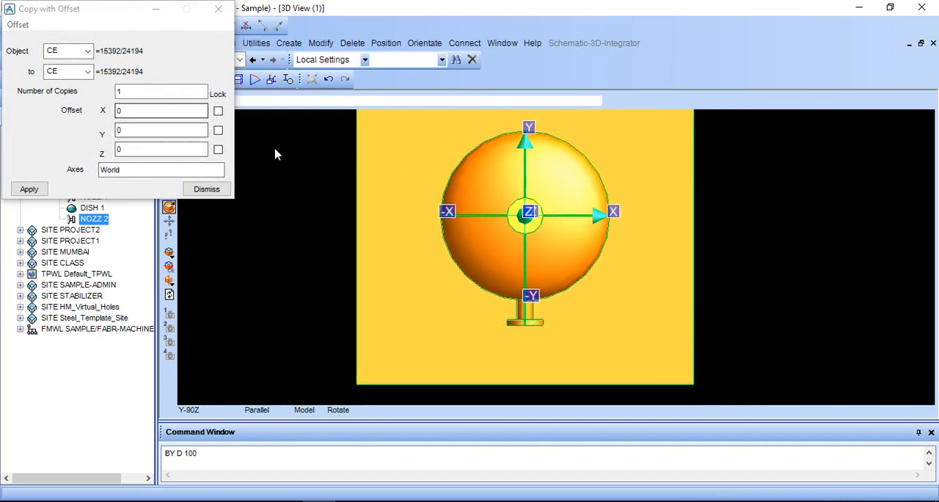
mouse_move(481, 222)
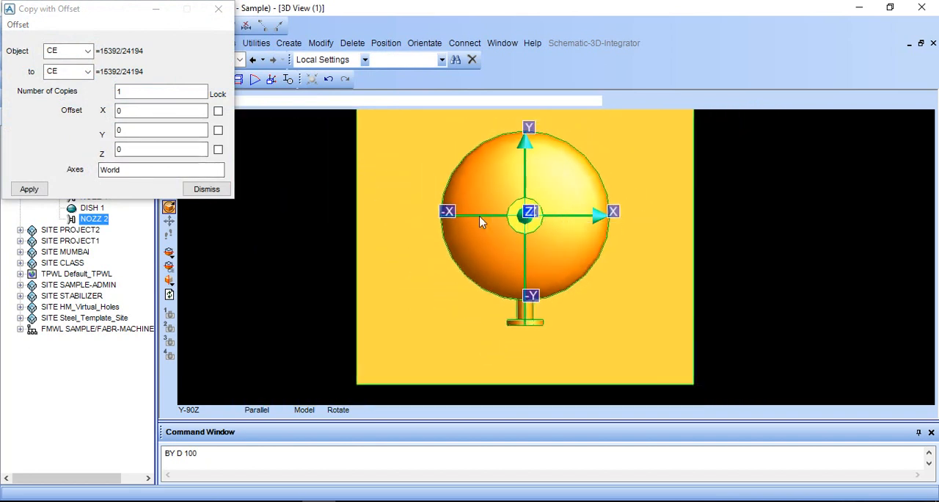
mouse_move(505, 246)
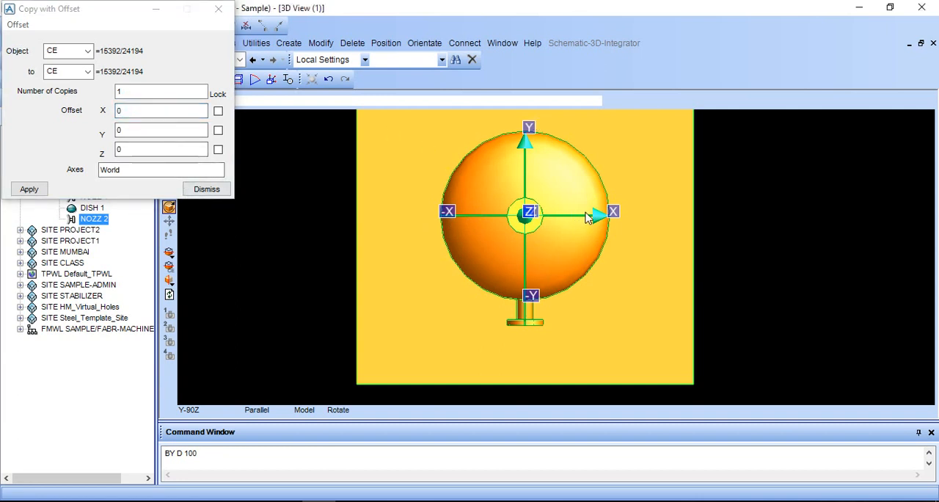
left_click(160, 110)
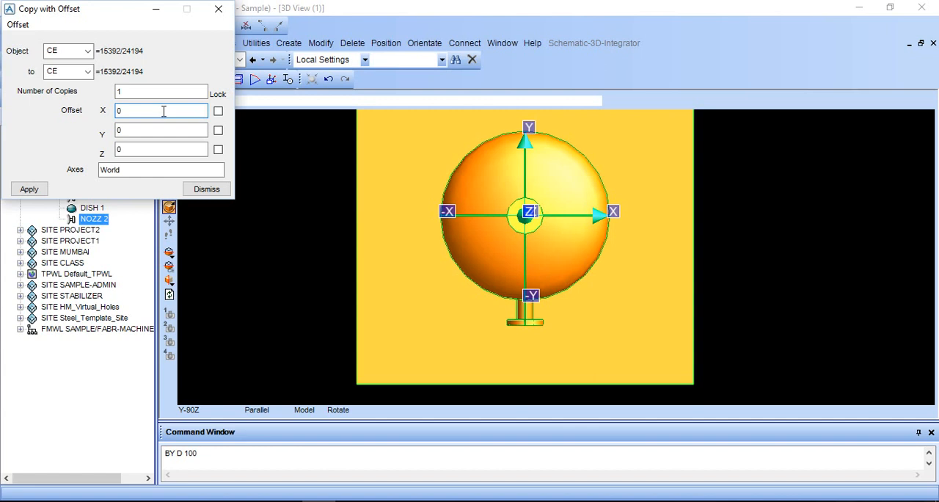
type("300")
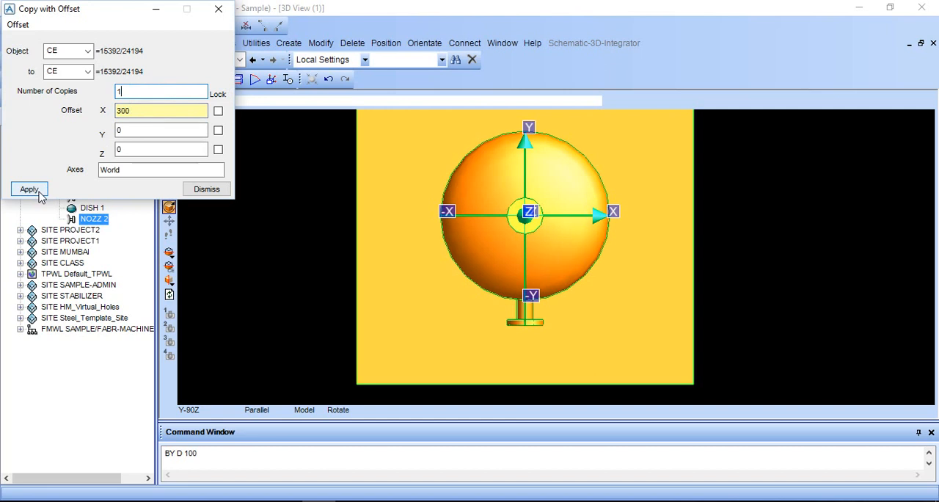
left_click(30, 189)
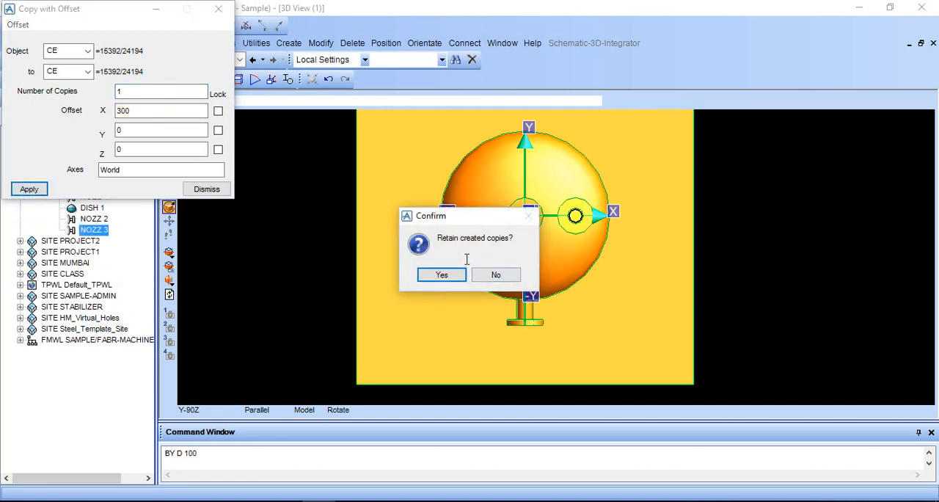
left_click(441, 275)
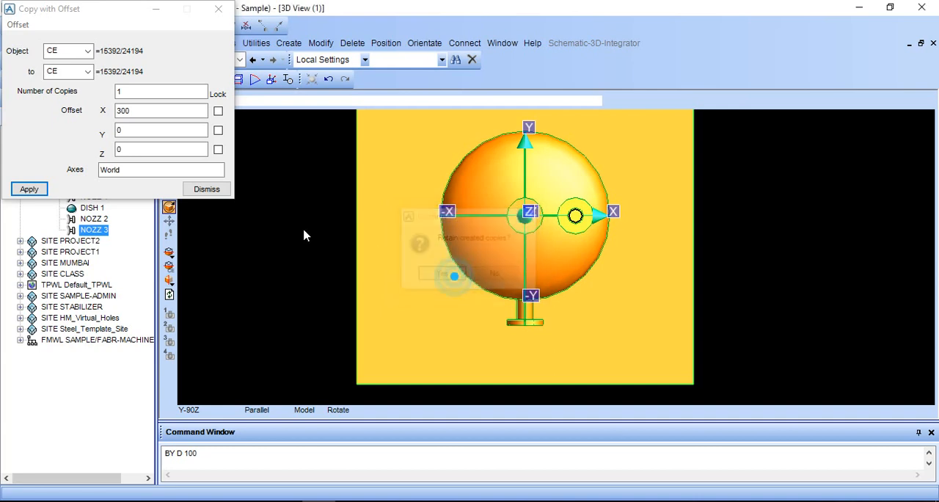
left_click(206, 188)
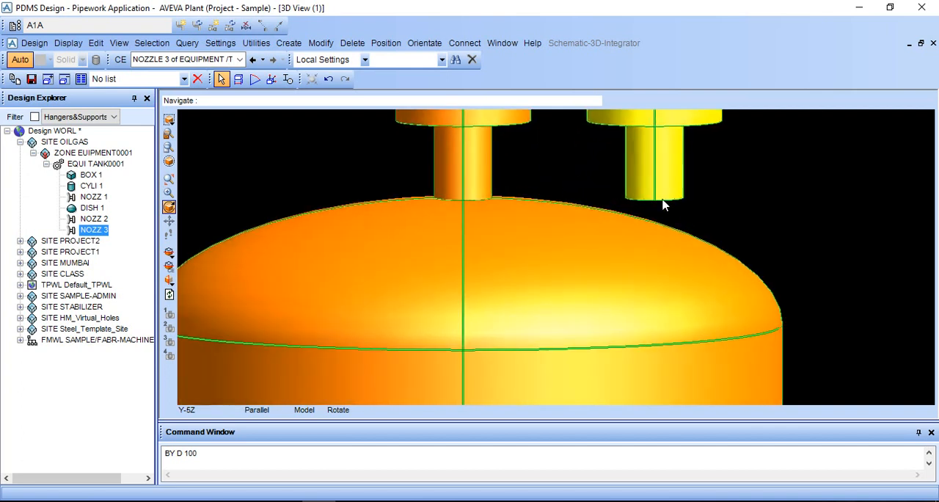
mouse_move(461, 204)
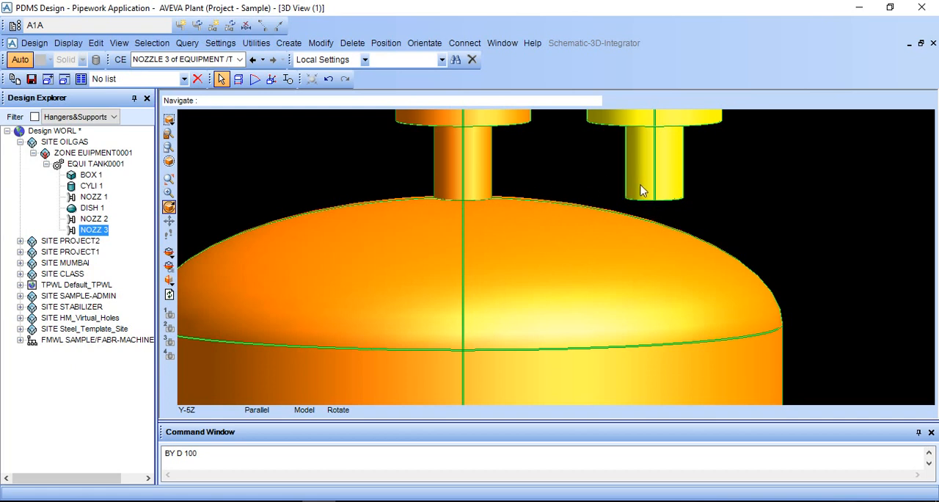
mouse_move(657, 188)
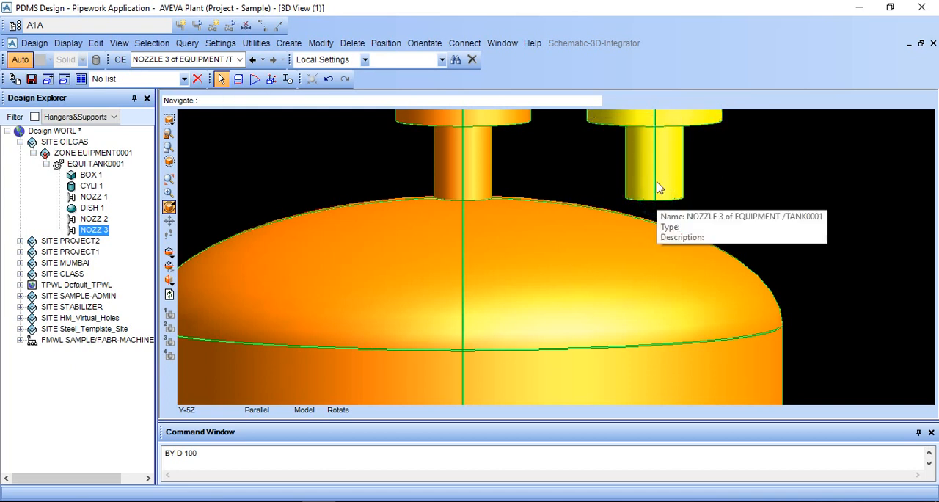
Move NOZZ 3 with BY D, BY U 50 and BY D 10 onto the dish
left_click(228, 459)
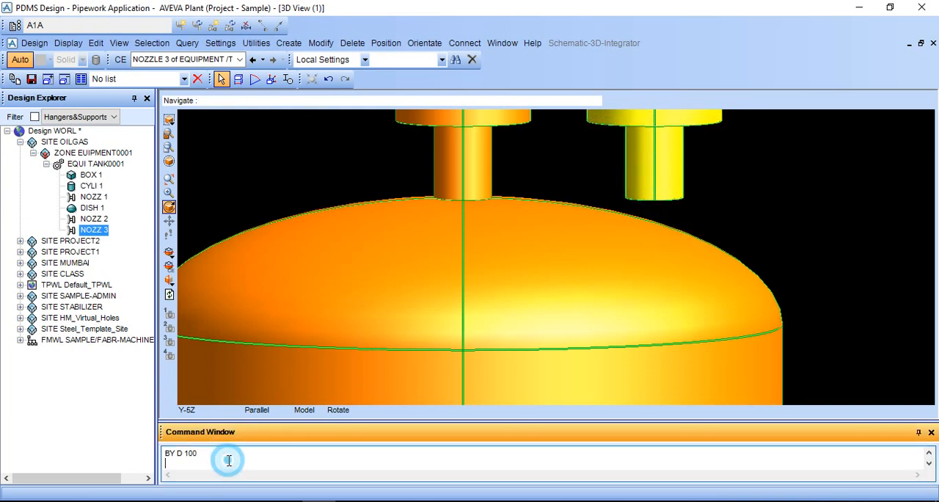
type("BY D")
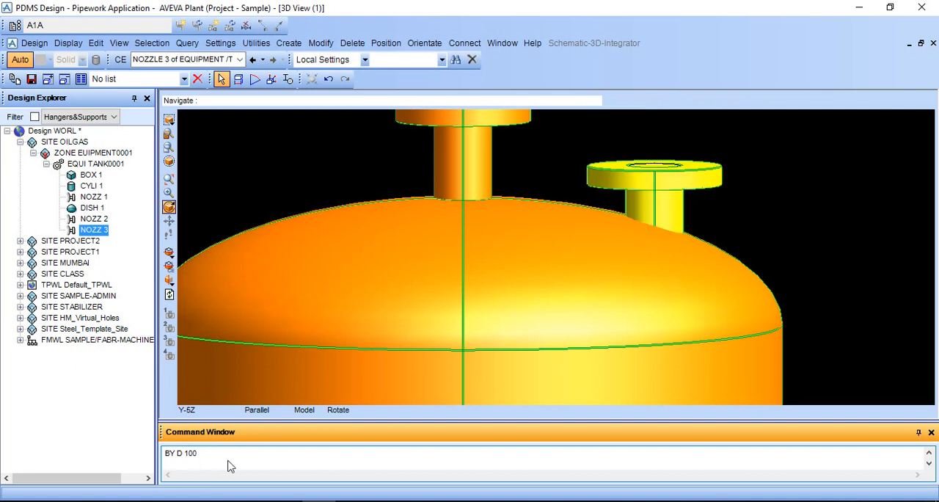
type("BY U 50")
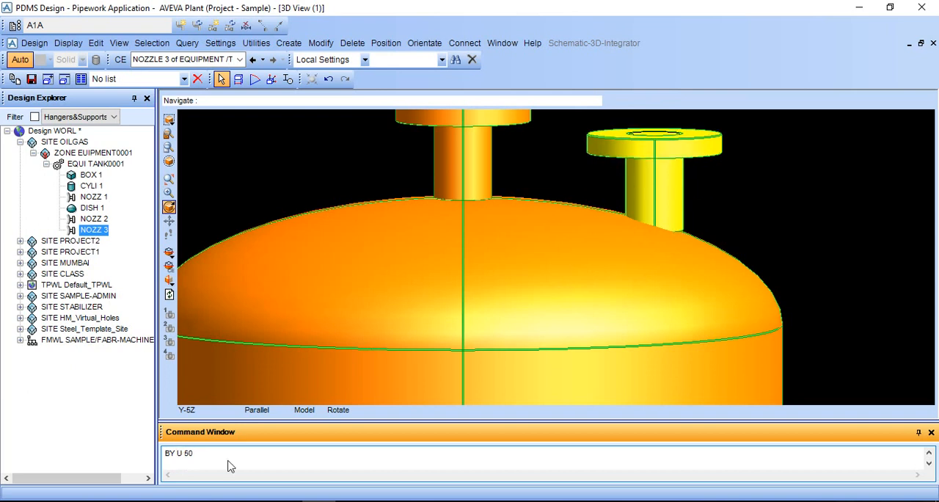
type("BY D 10")
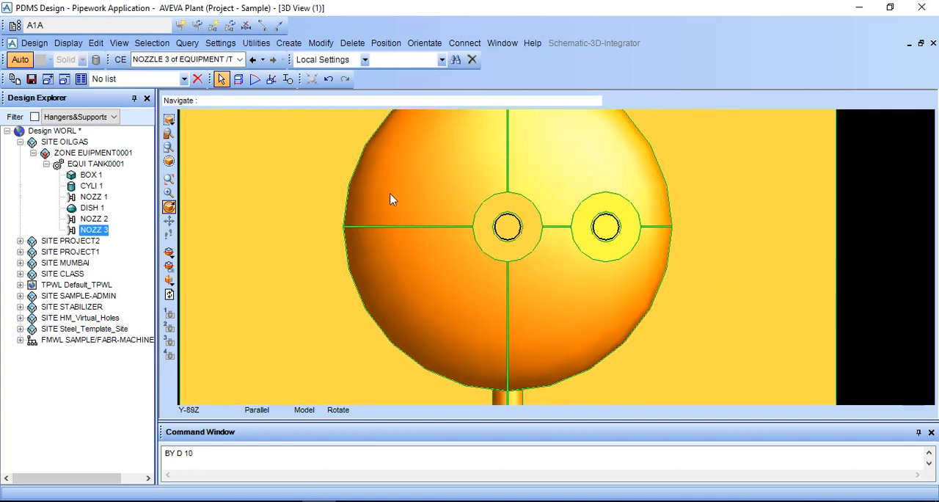
mouse_move(449, 144)
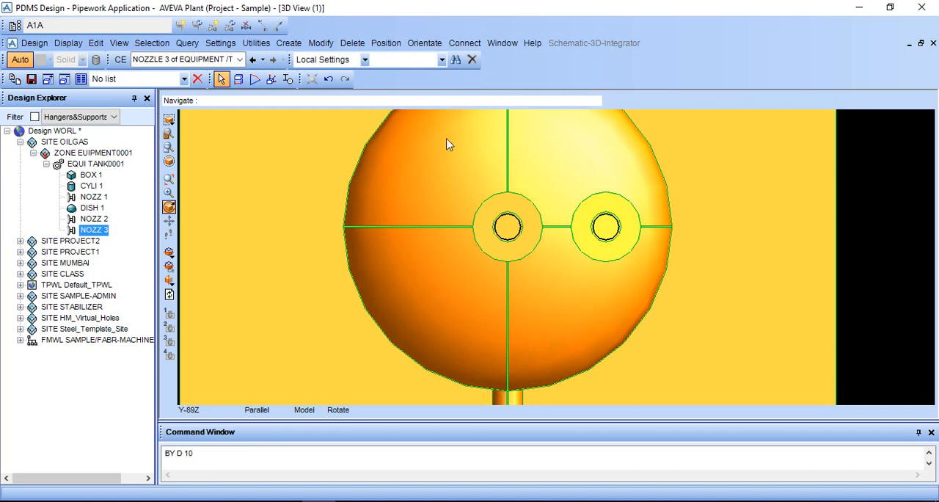
mouse_move(514, 348)
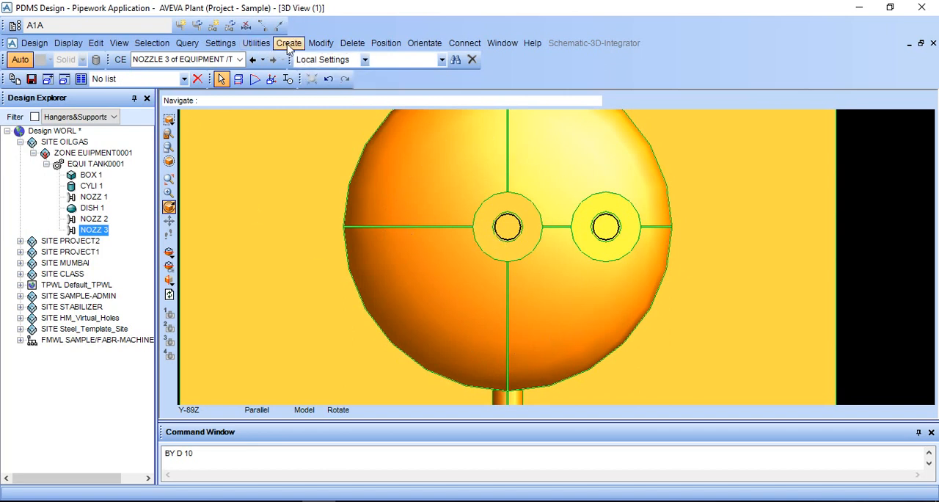
Set the rotated-copy axis through the central top nozzle at Up 2450
left_click(289, 42)
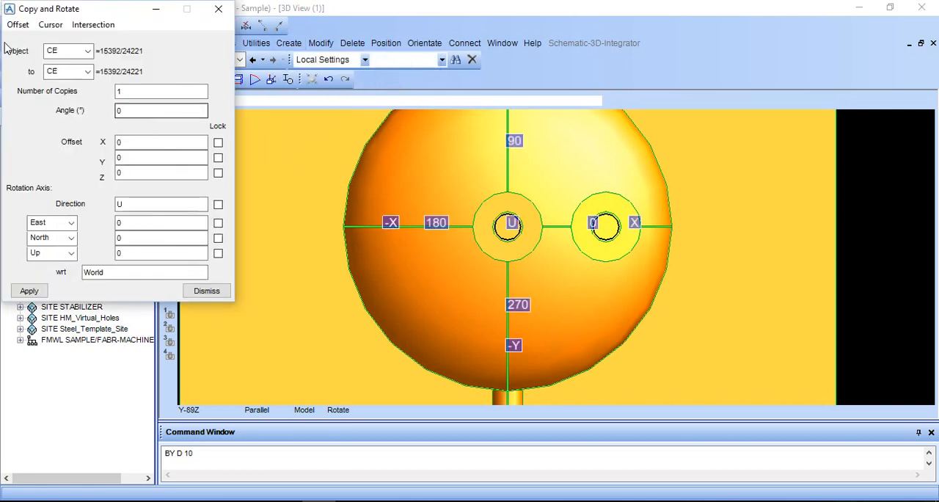
left_click(50, 24)
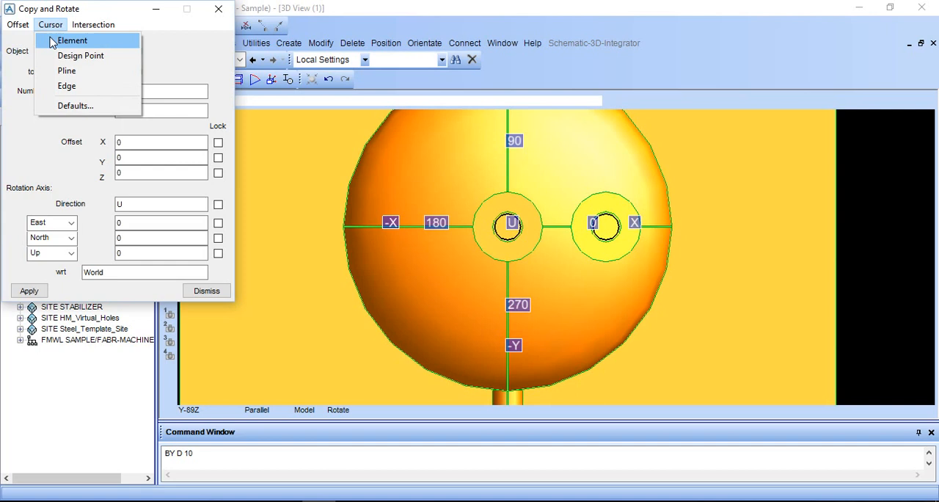
left_click(72, 40)
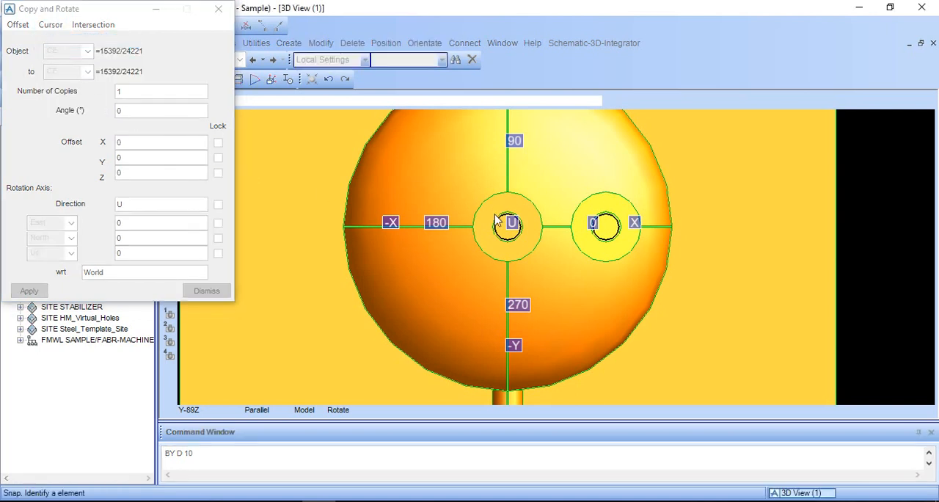
left_click(510, 226)
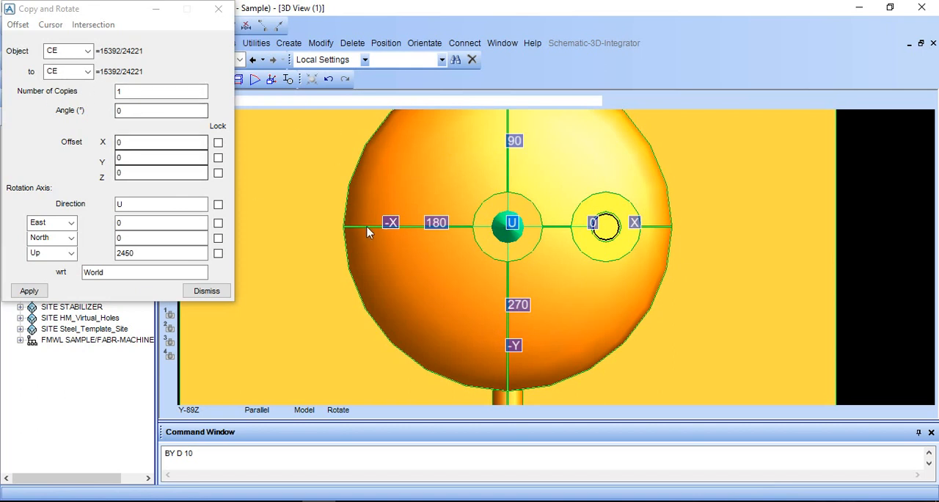
mouse_move(508, 149)
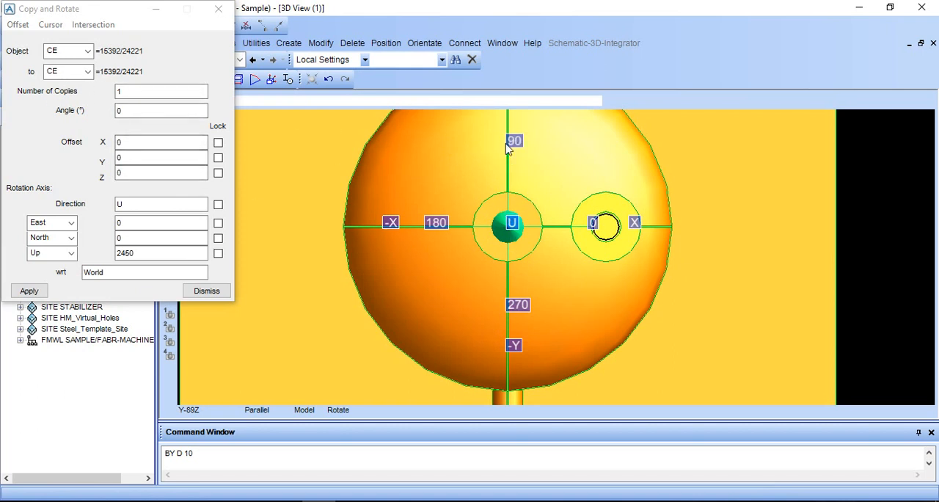
mouse_move(441, 295)
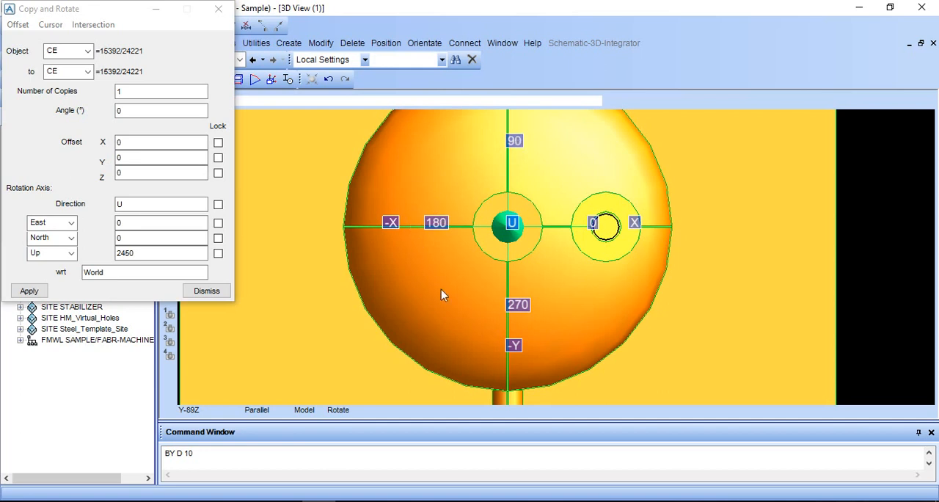
Create and keep three copies of NOZZ 3 rotated 90° about direction U
left_click(160, 90)
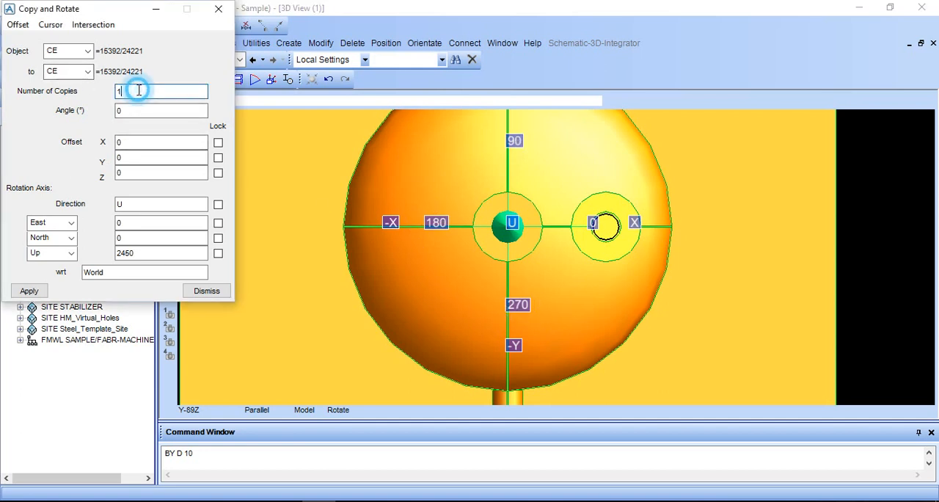
type("3")
left_click(160, 110)
type("9")
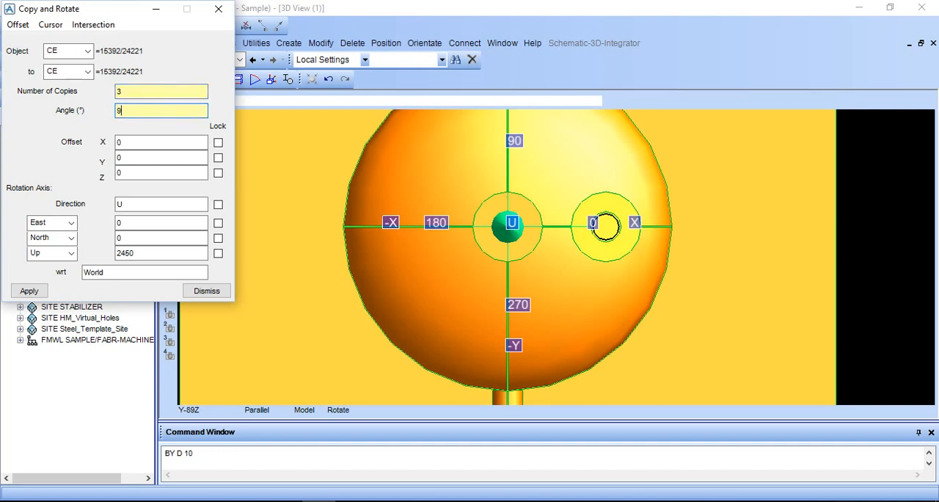
type("0")
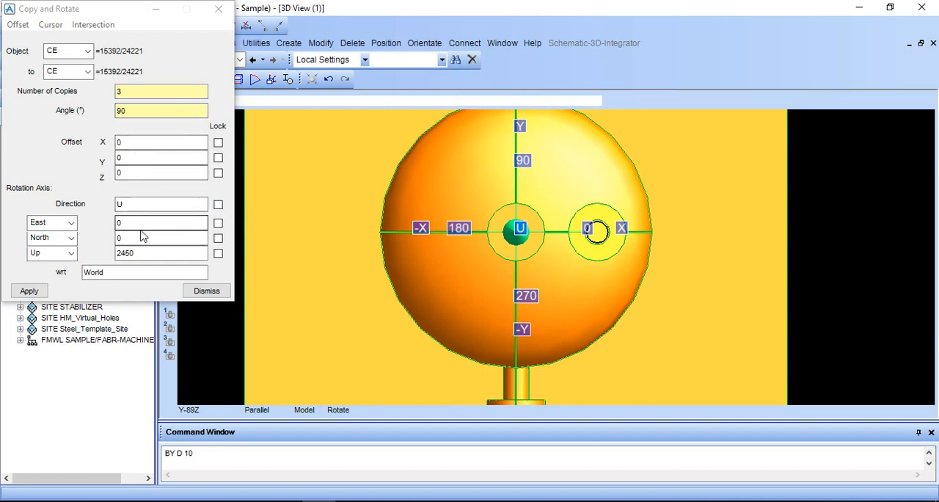
left_click(29, 291)
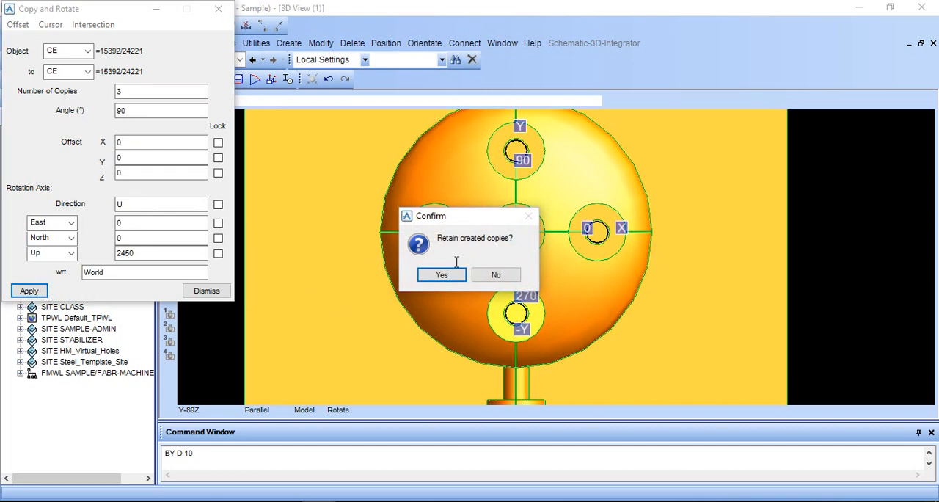
left_click(441, 275)
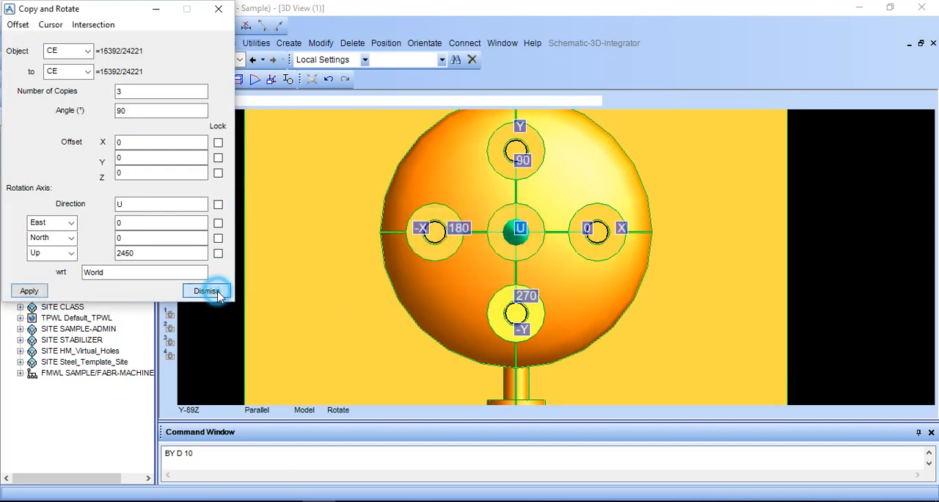
left_click(206, 290)
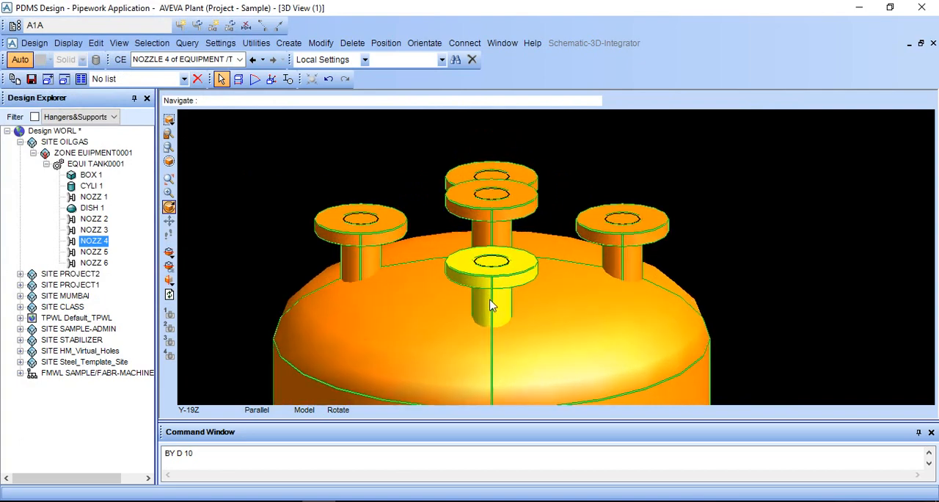
Orbit the view to bring side nozzle NOZZ 1 on the shell close up
left_click_drag(491, 304, 487, 337)
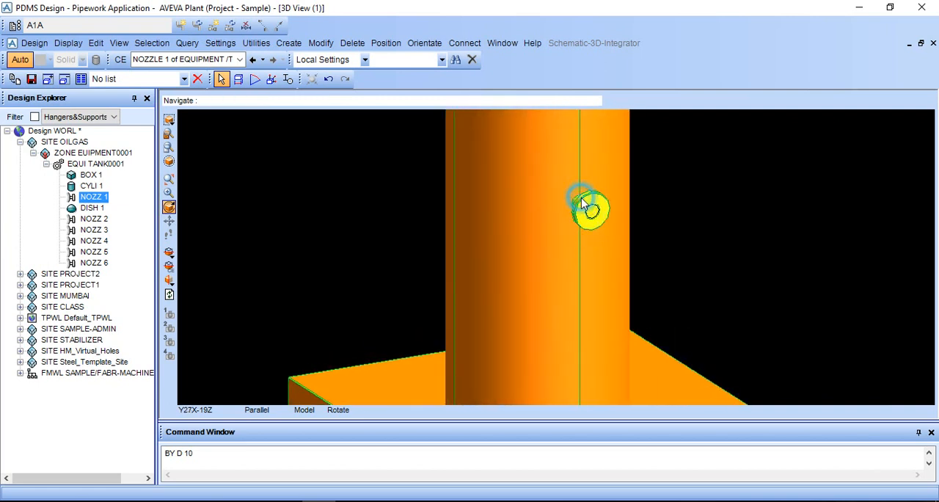
left_click_drag(586, 205, 601, 206)
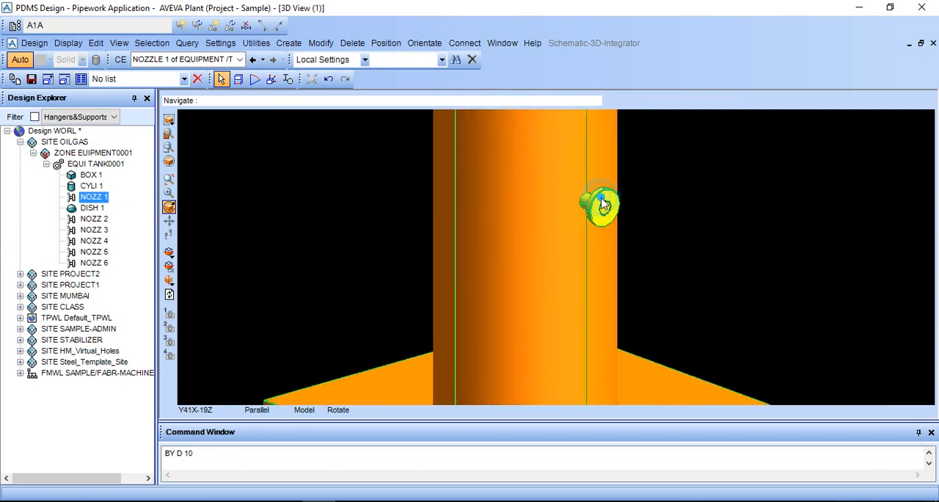
mouse_move(594, 204)
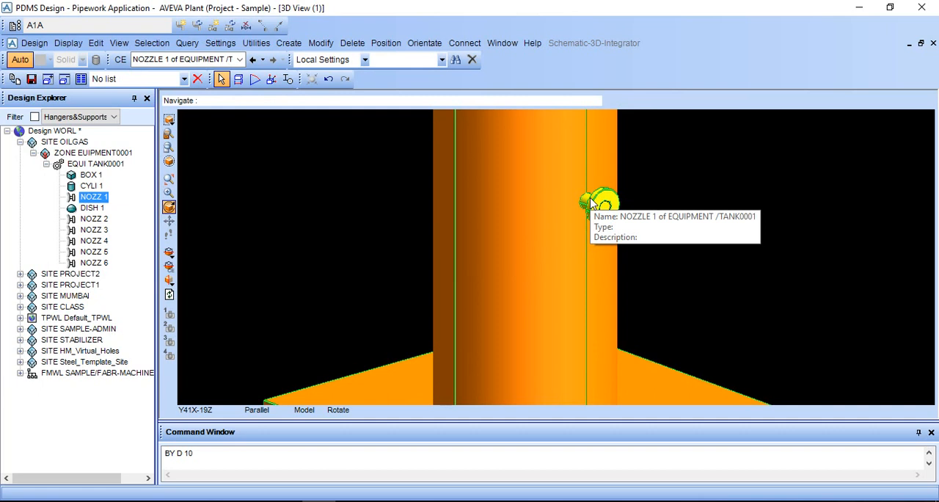
mouse_move(223, 90)
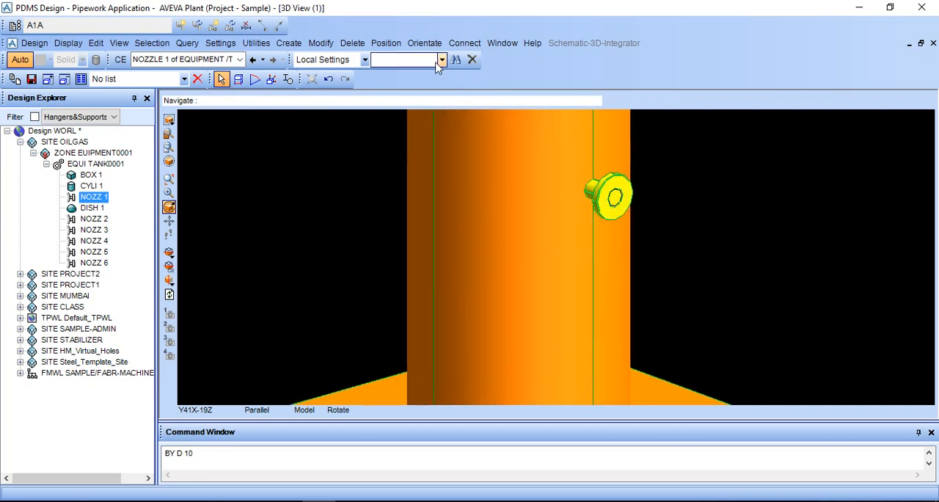
Try an offset copy of NOZZ 1 at 300 and discard it
left_click(288, 42)
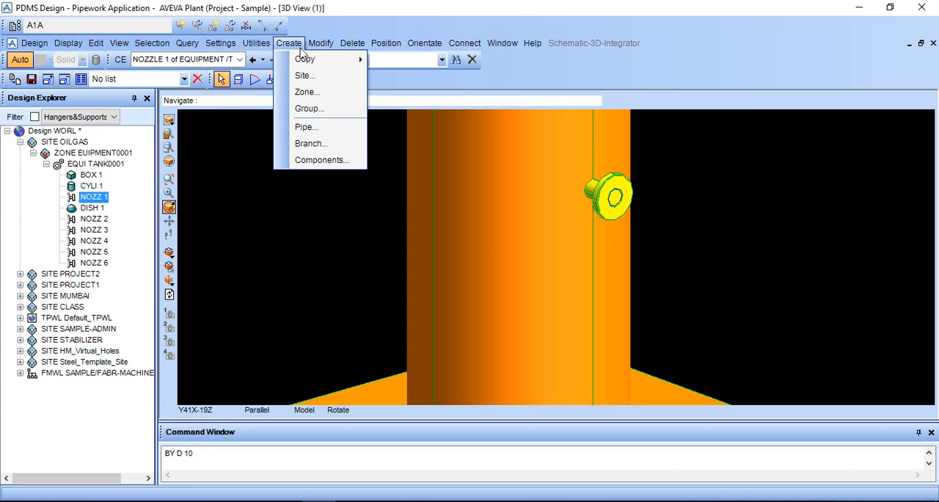
left_click(304, 58)
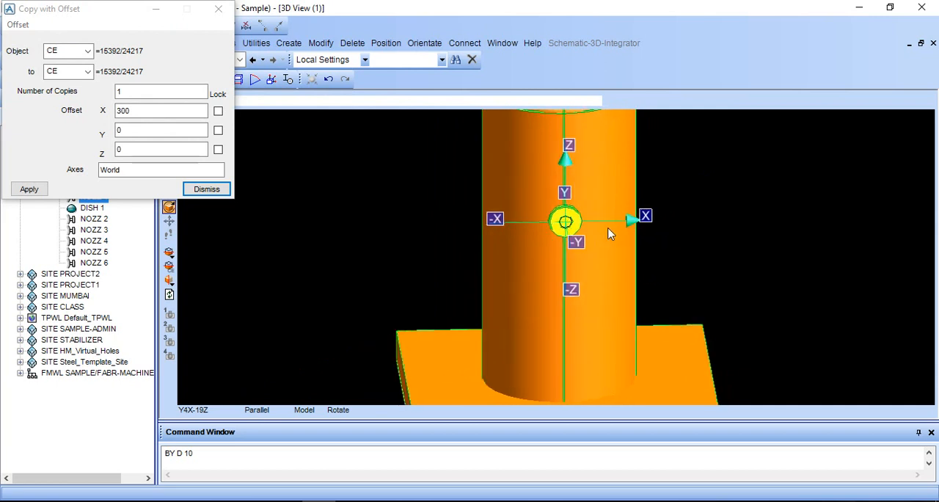
left_click(147, 149)
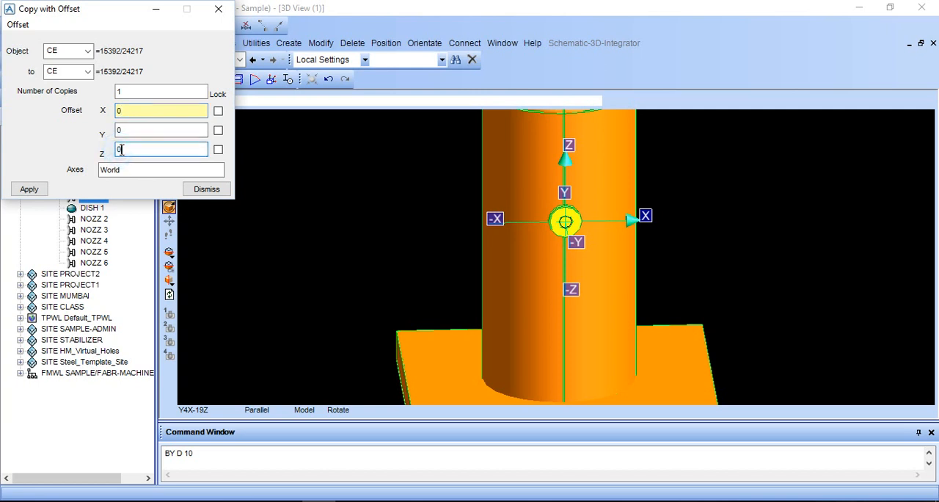
type("300")
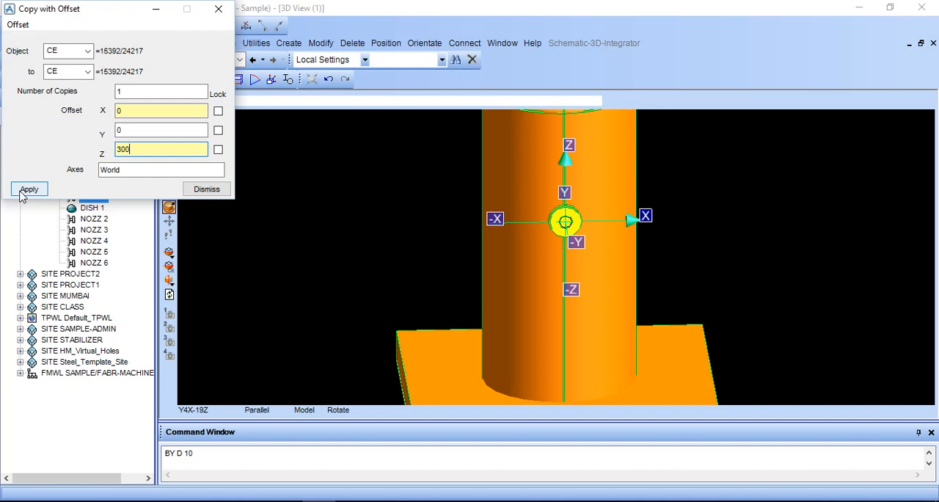
left_click(29, 189)
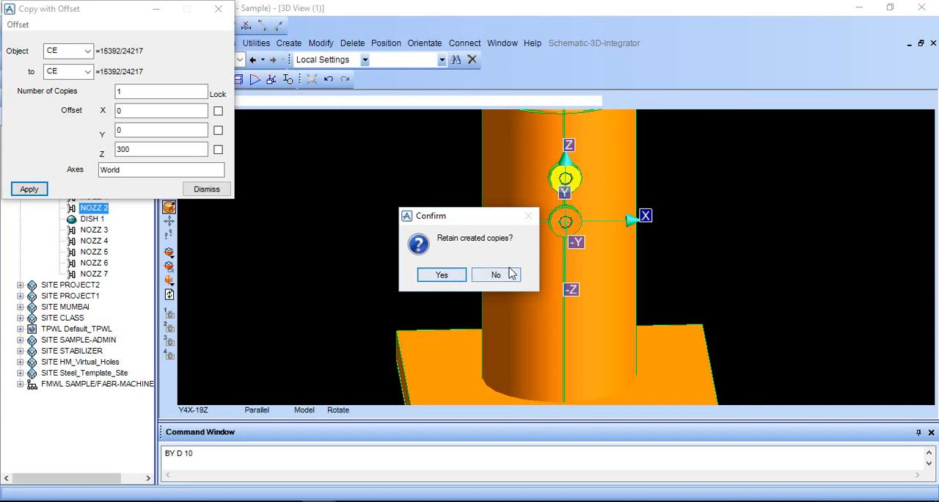
left_click(495, 273)
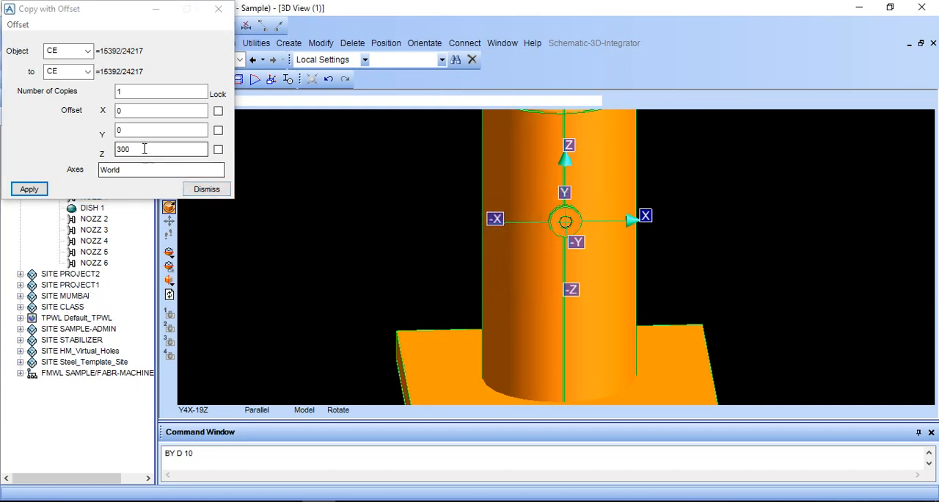
Set the Z offset to 500 and keep the copy of NOZZ 1
triple_click(161, 149)
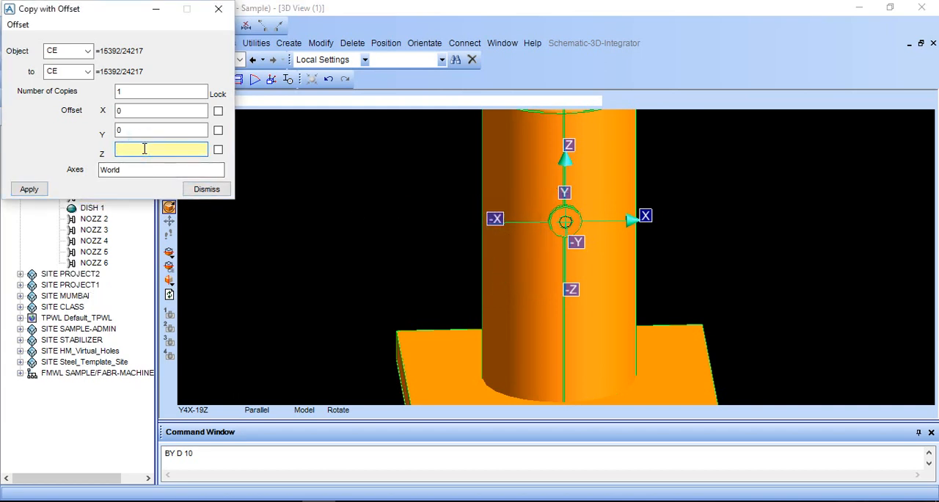
left_click(28, 189)
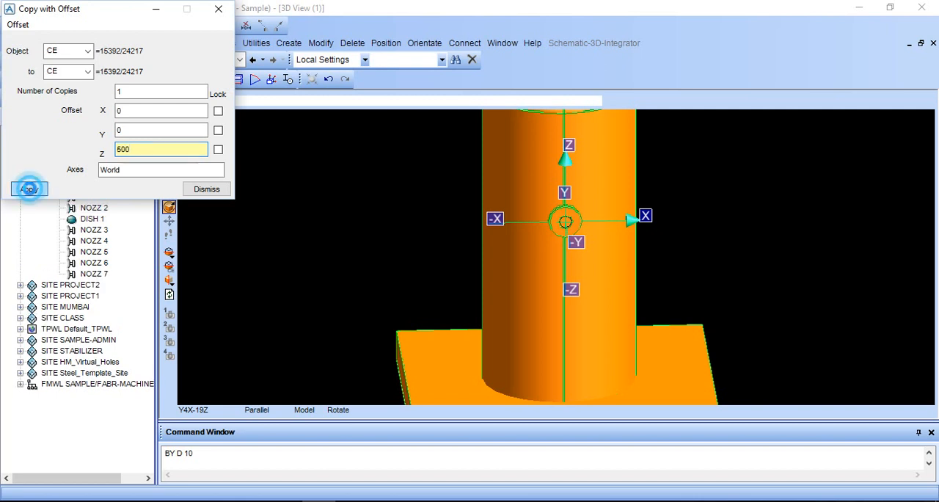
left_click(29, 188)
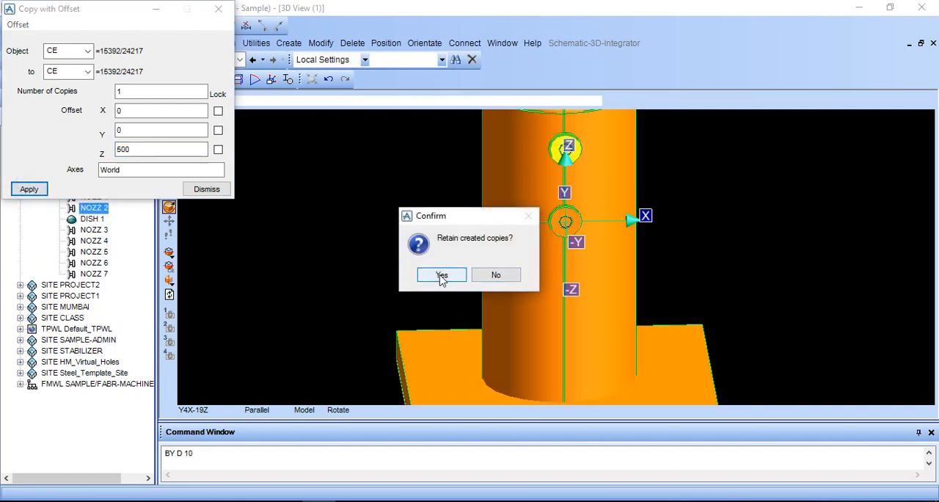
left_click(441, 274)
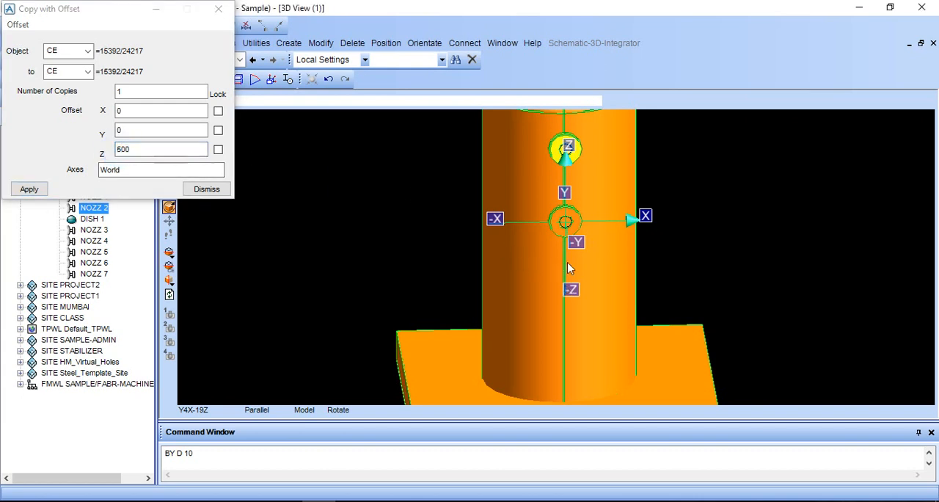
left_click(206, 188)
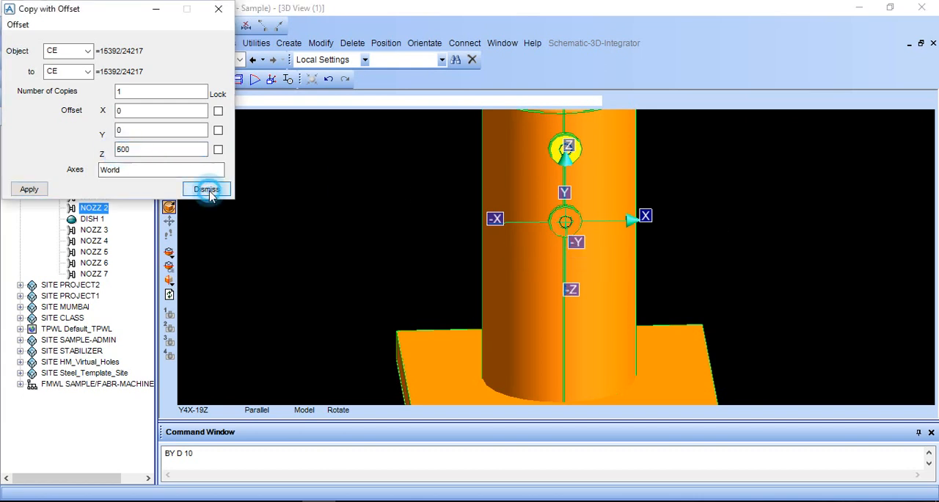
Copy NOZZ 1 500 below the original, keep it, and inspect the stacked nozzles
left_click(207, 189)
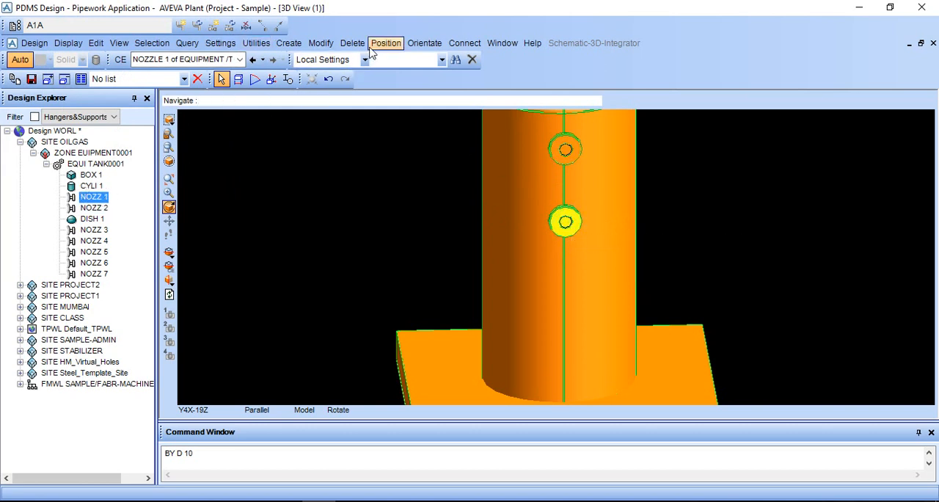
left_click(288, 43)
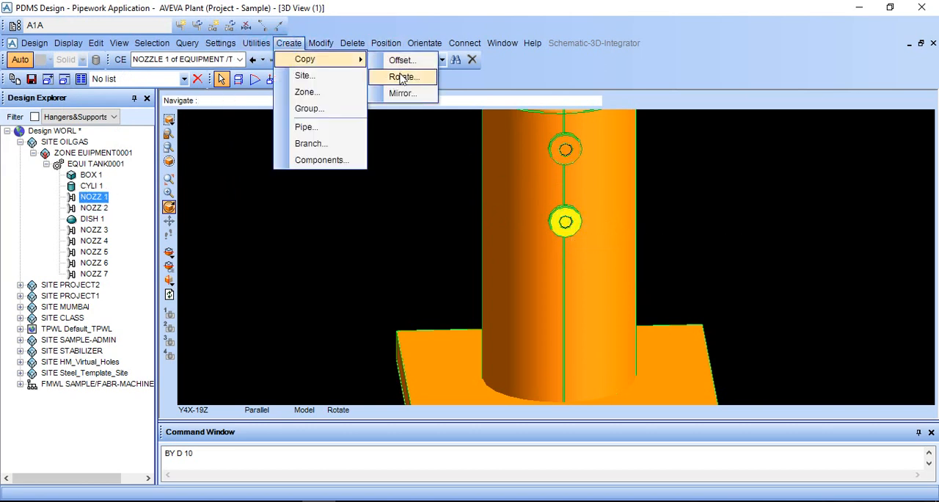
left_click(402, 60)
type("-600")
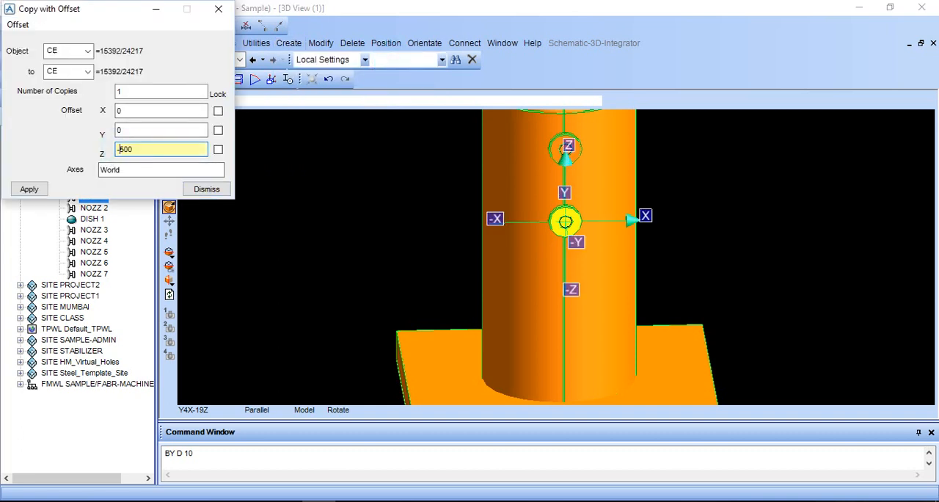
left_click(28, 188)
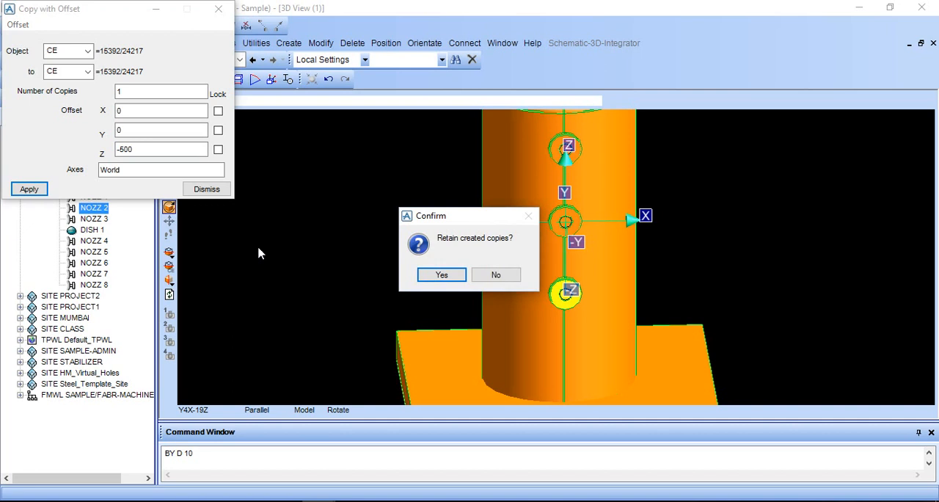
left_click(441, 274)
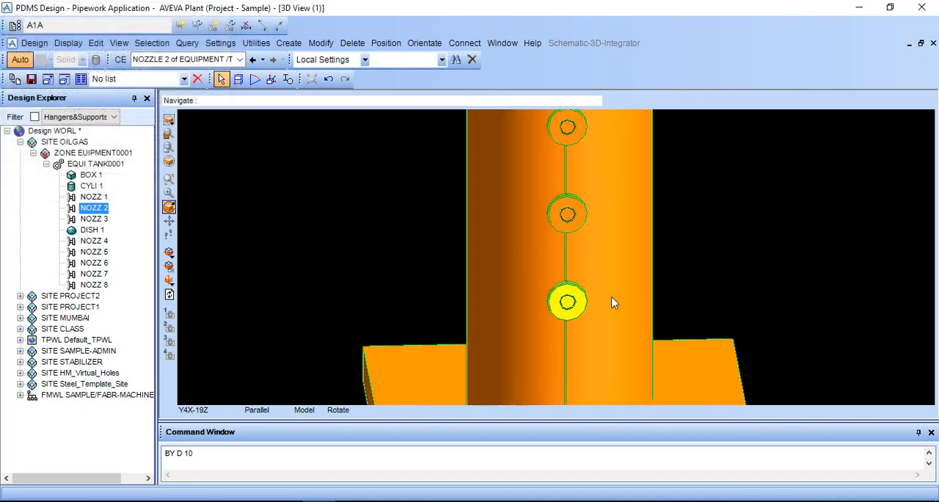
left_click_drag(614, 302, 503, 309)
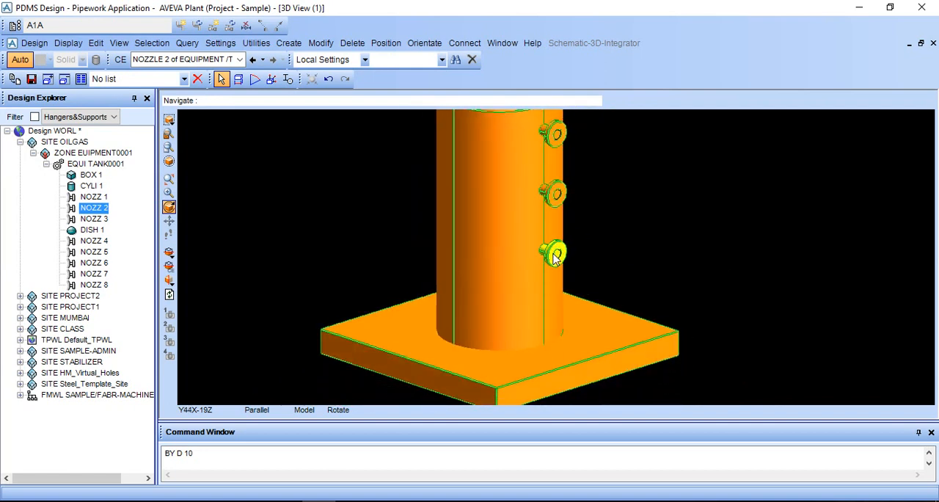
mouse_move(556, 256)
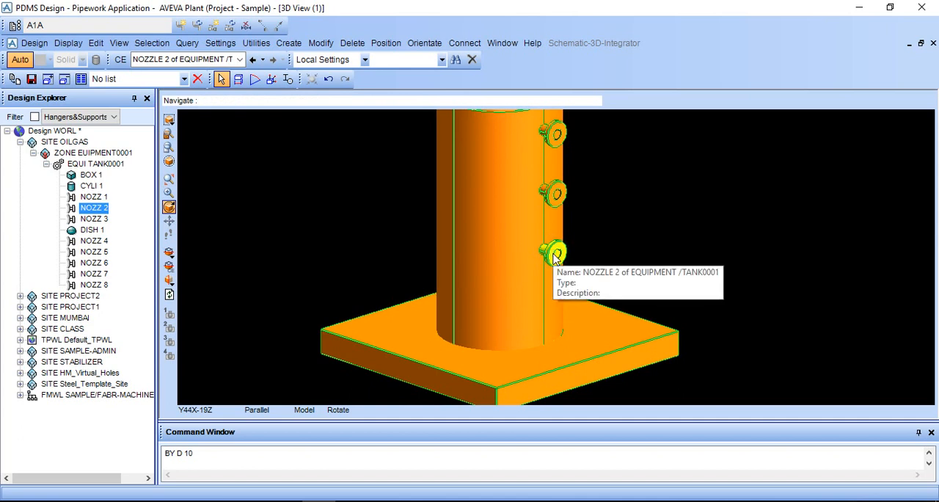
mouse_move(547, 282)
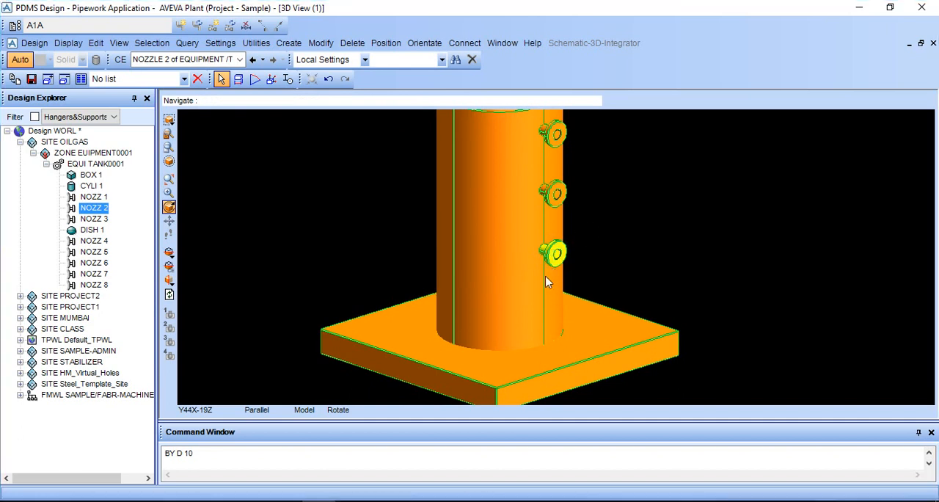
left_click(289, 43)
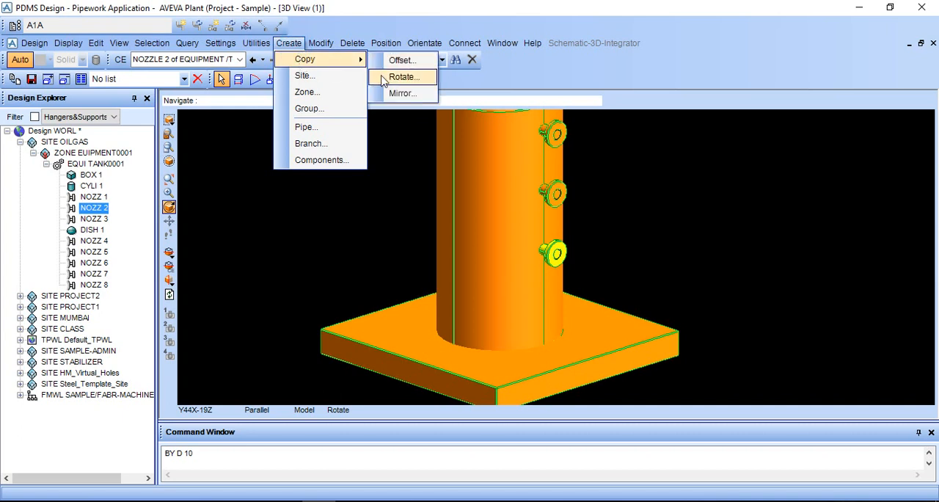
Open rotated-copy settings for three 90° copies about U in plan view
left_click(403, 77)
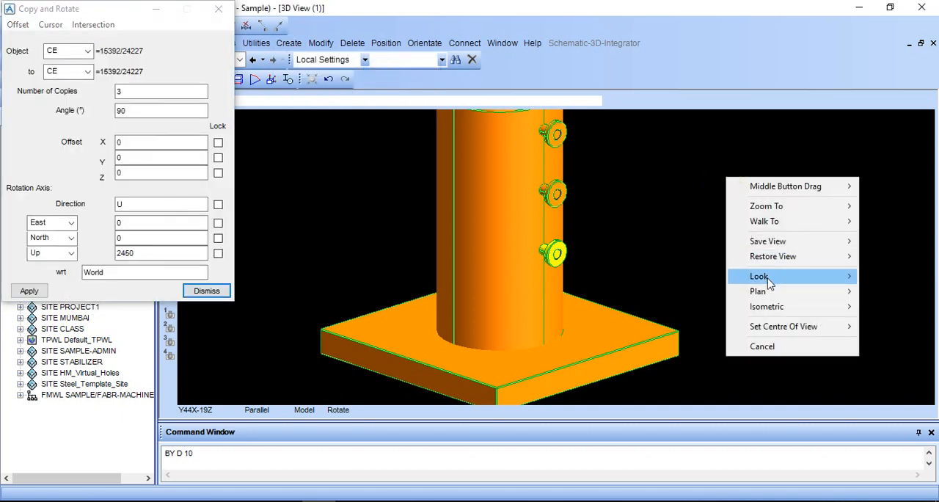
mouse_move(758, 292)
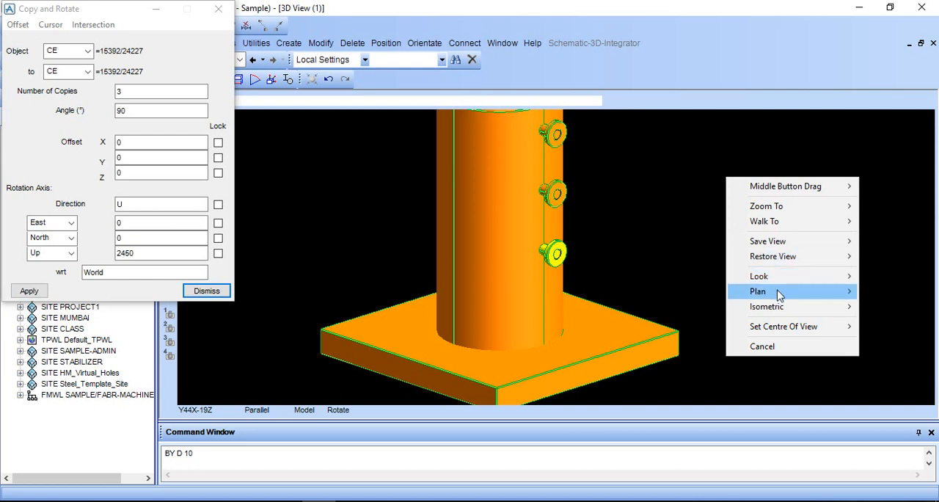
left_click(757, 292)
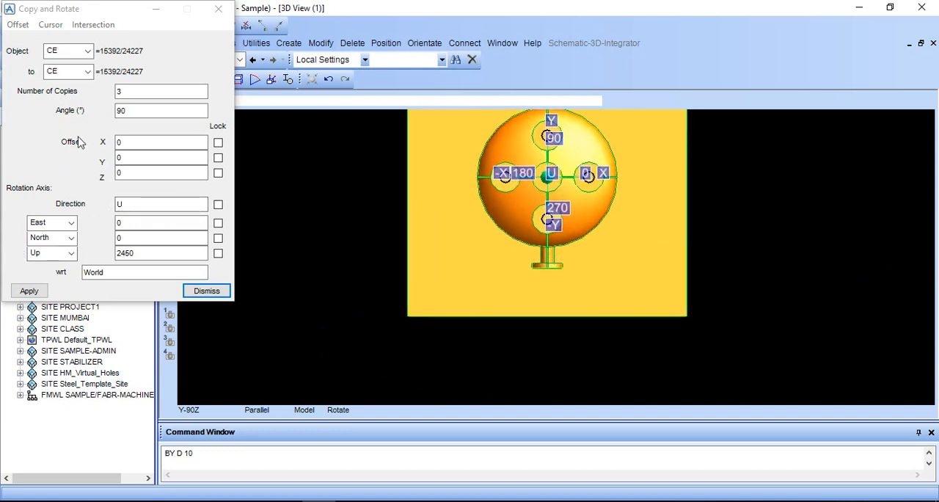
left_click(50, 24)
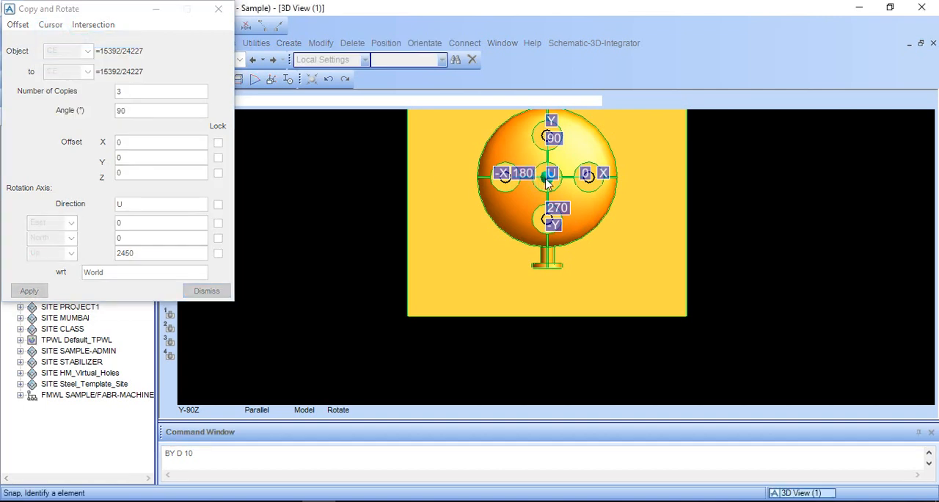
mouse_move(587, 184)
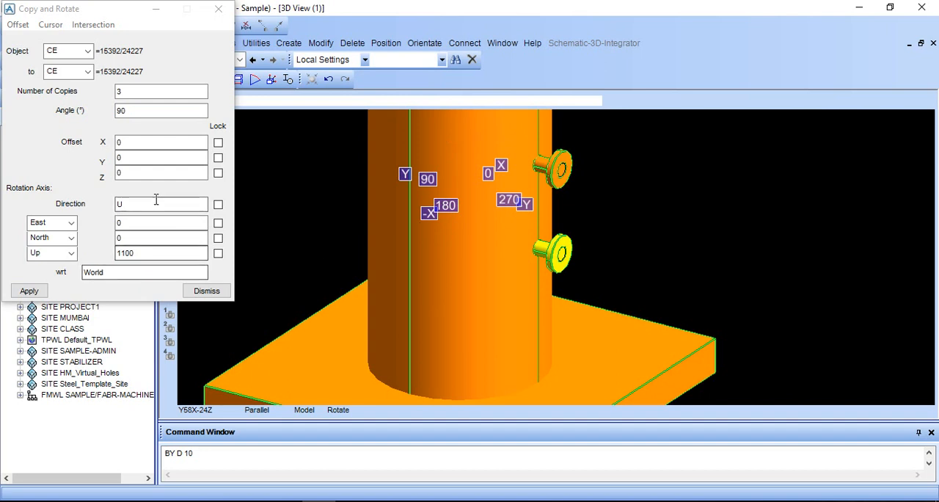
Create and keep three 90° copies of the shell nozzle about Up 1100, then close the tool
left_click(29, 290)
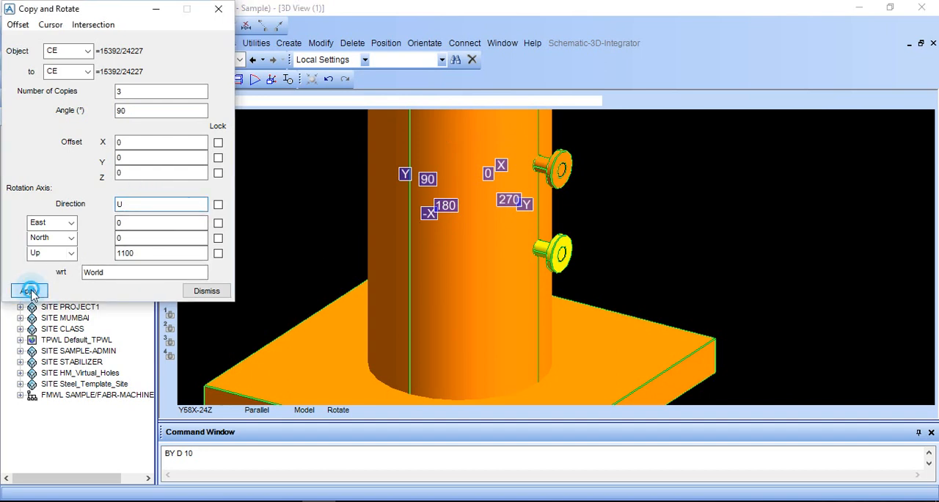
left_click(29, 291)
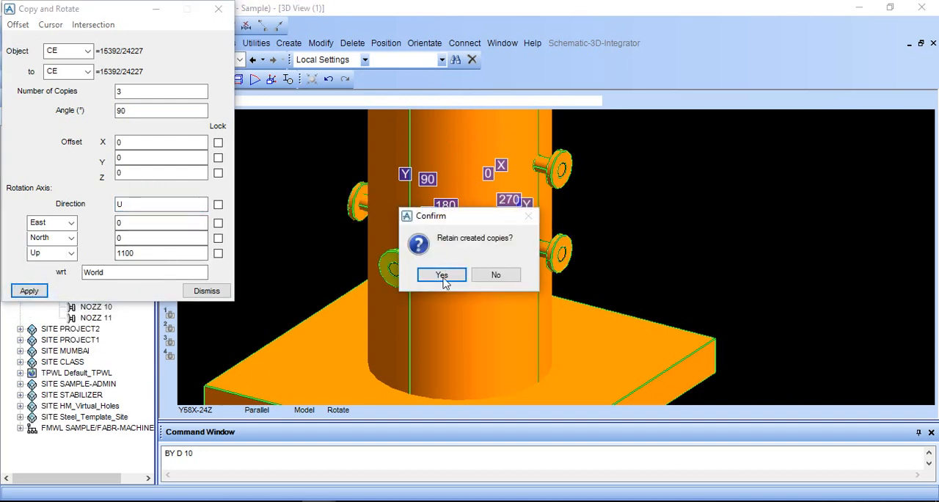
left_click(441, 274)
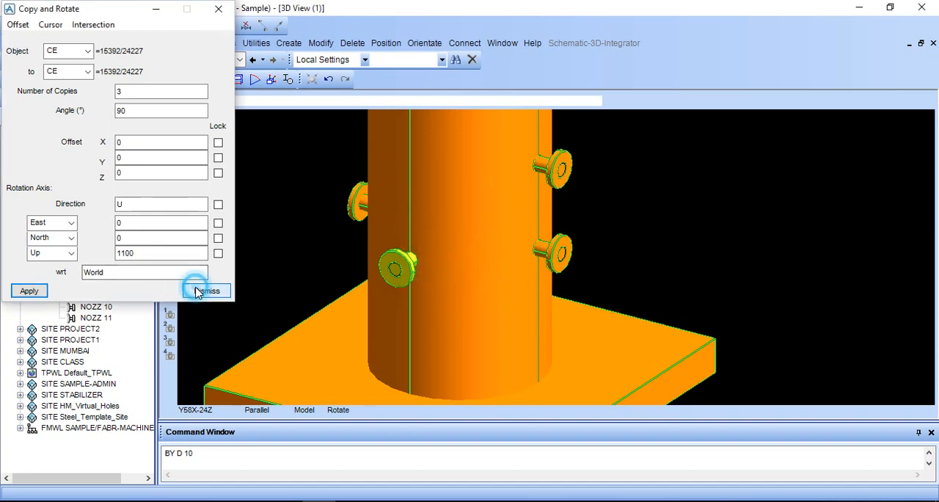
left_click(208, 290)
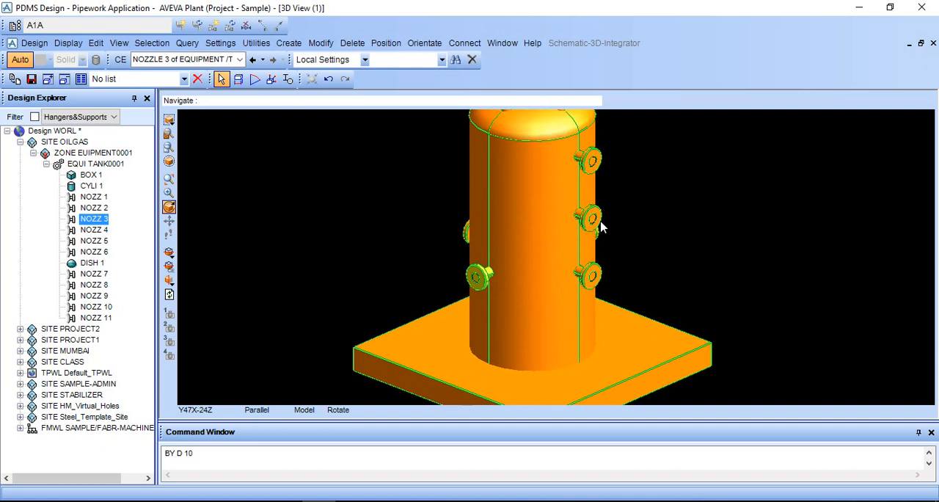
Make NOZZ 1 current and reopen Copy Rotate with the Object choices showing
left_click(591, 216)
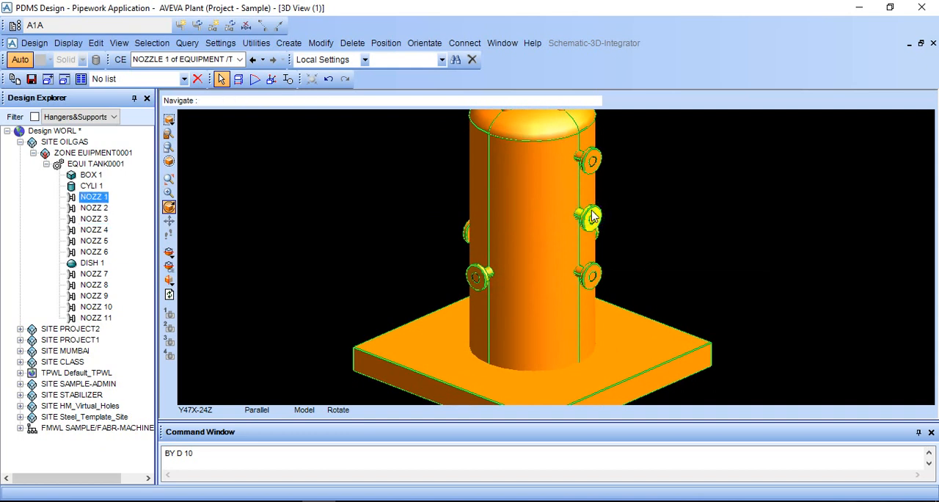
left_click(288, 42)
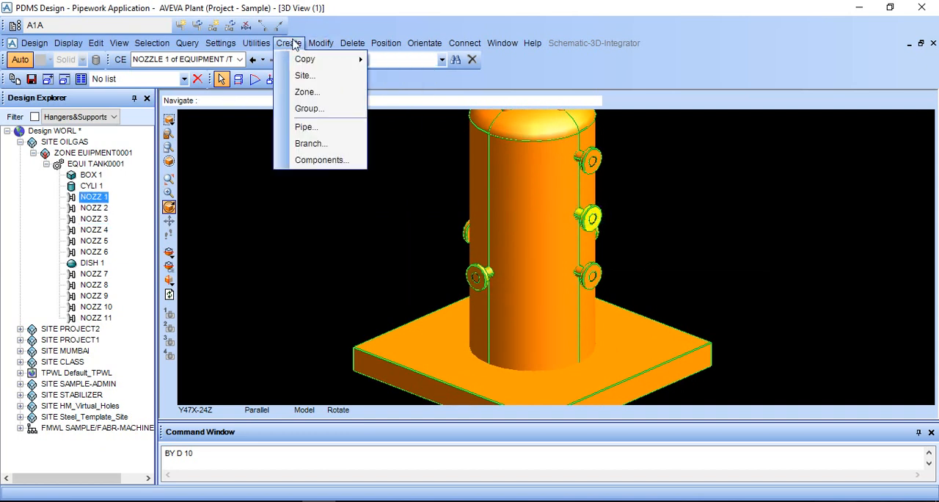
left_click(306, 59)
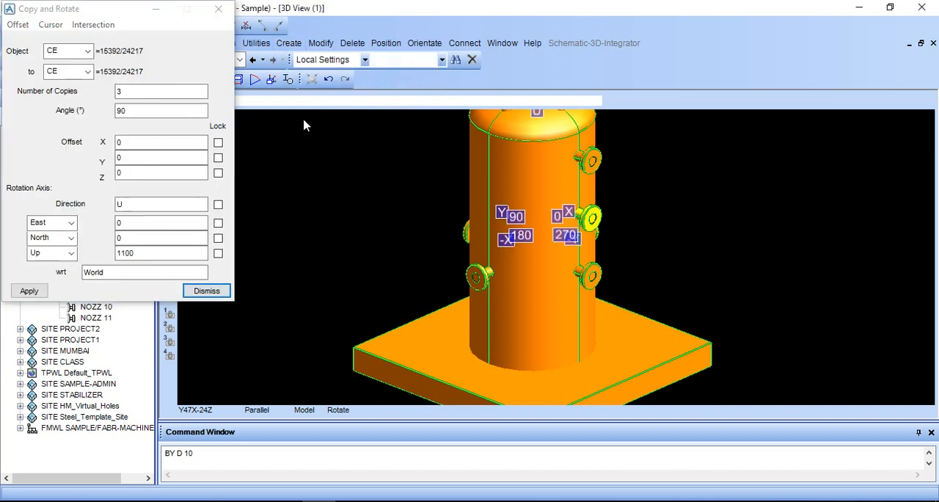
mouse_move(602, 233)
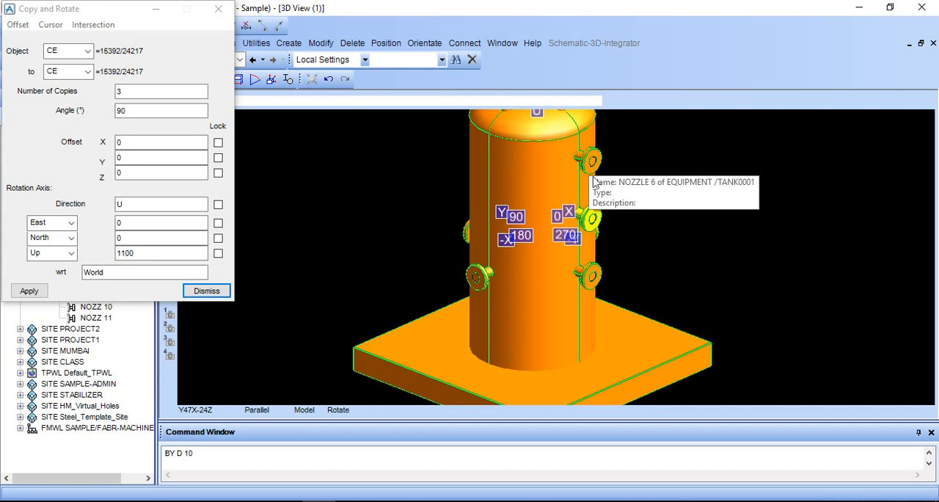
mouse_move(606, 178)
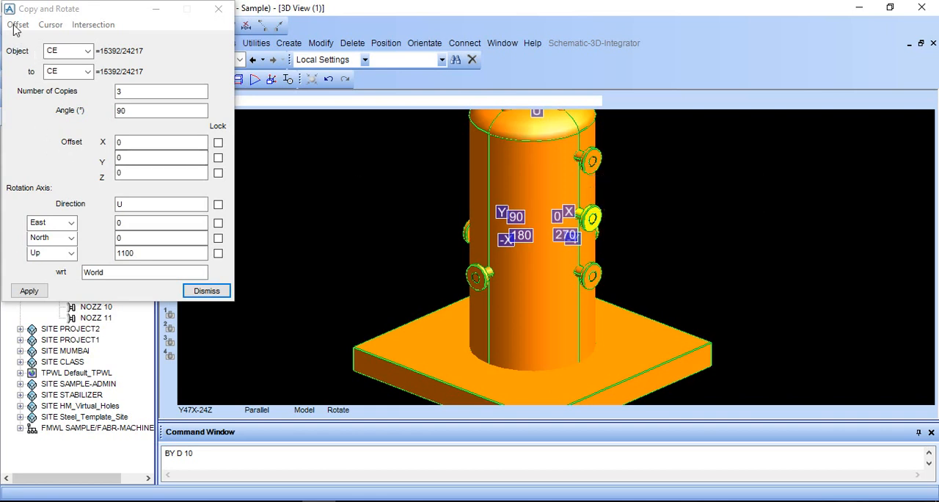
left_click(92, 24)
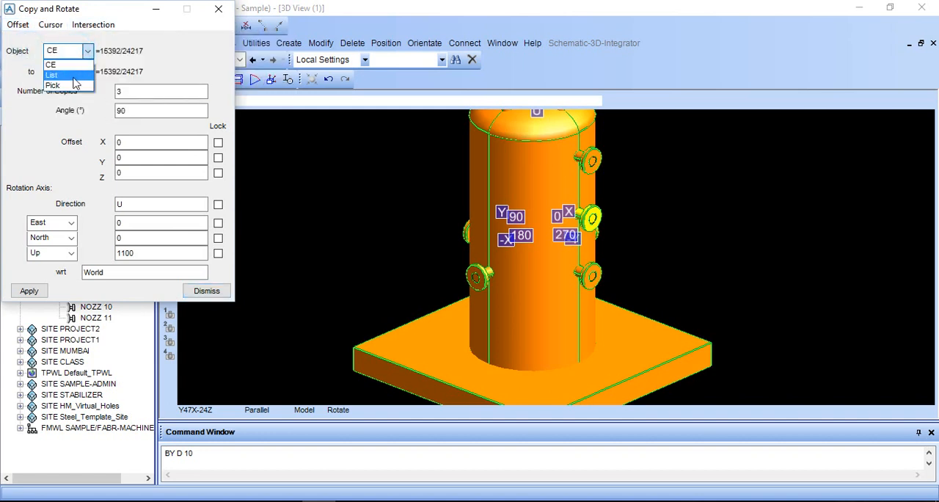
Set Object to Pick and pick the middle and upper right-hand shell nozzles
left_click(52, 85)
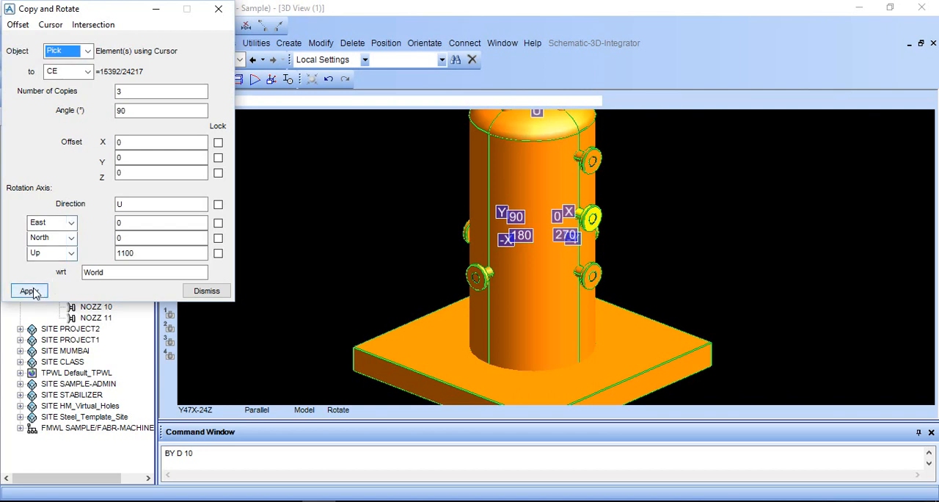
left_click(29, 290)
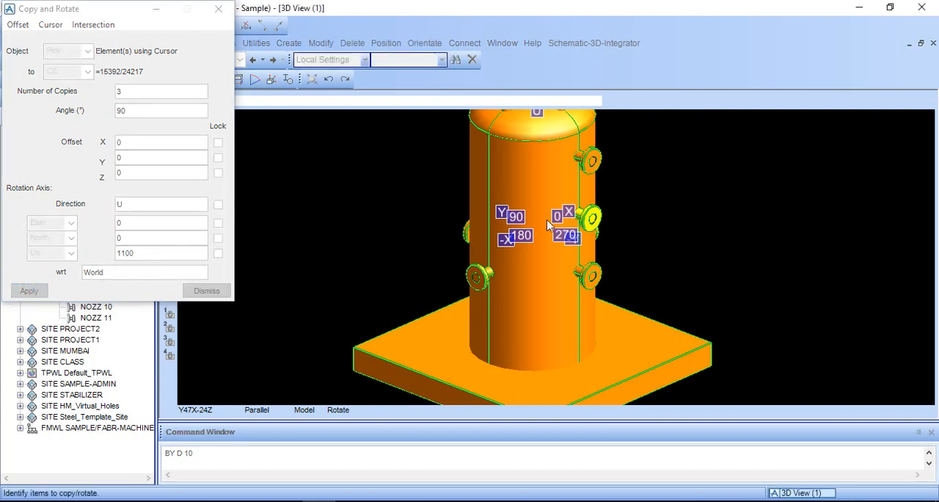
left_click(587, 218)
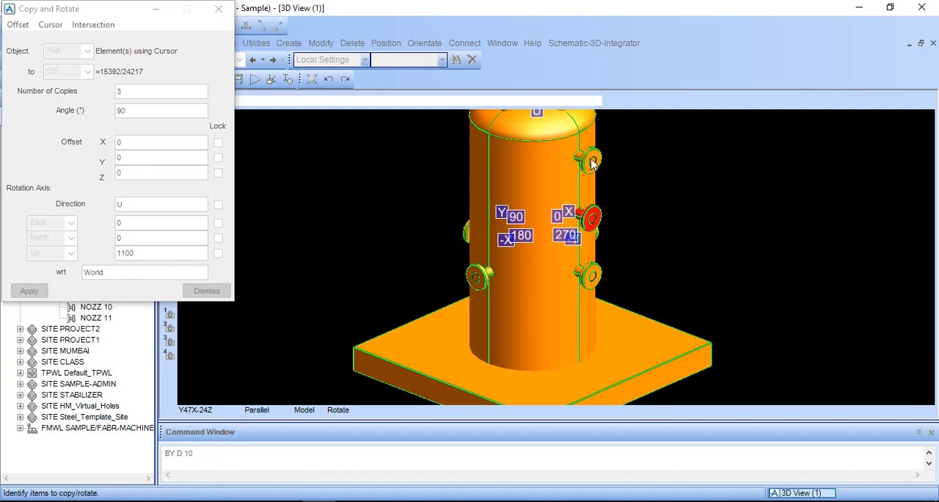
left_click(591, 160)
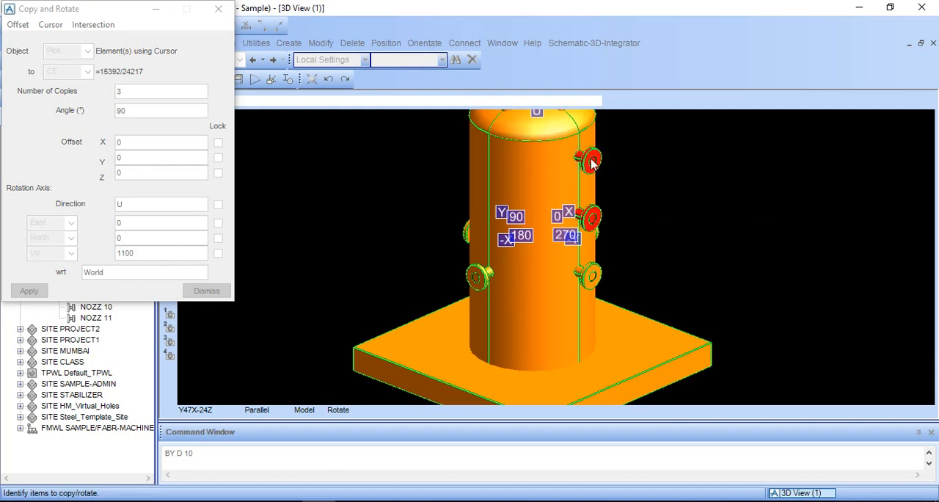
left_click(591, 159)
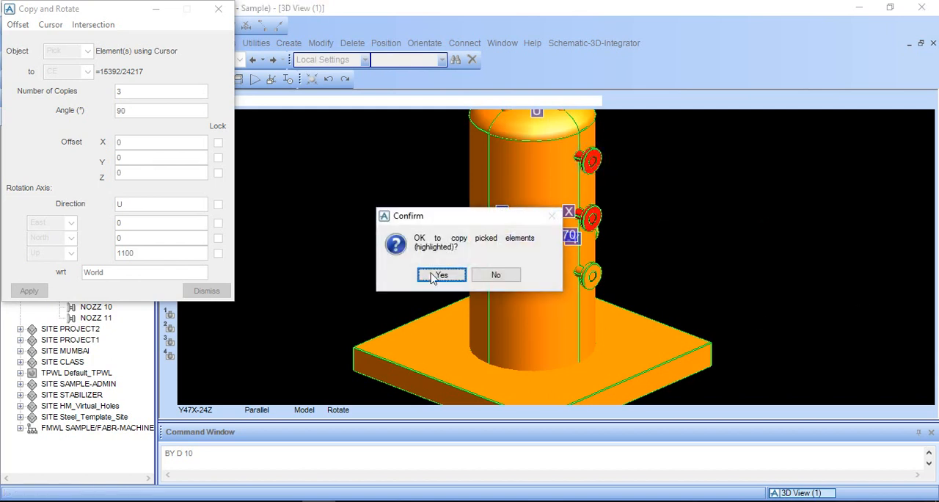
Confirm and keep three 90° copies of each picked nozzle, adding nozzles 12 to 17
left_click(441, 274)
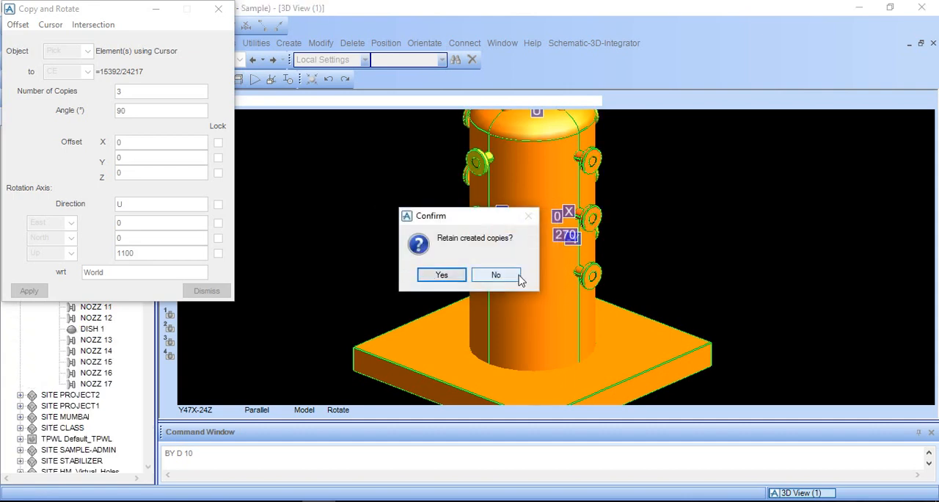
left_click(496, 274)
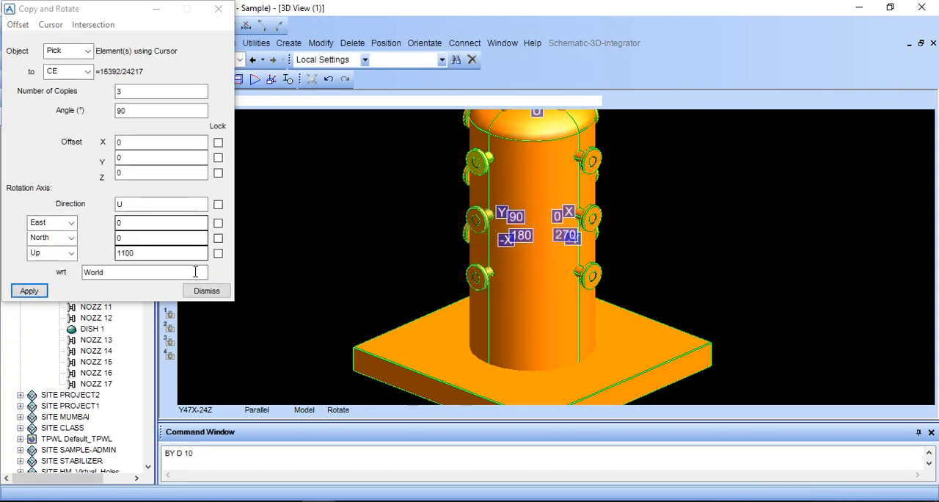
left_click(206, 290)
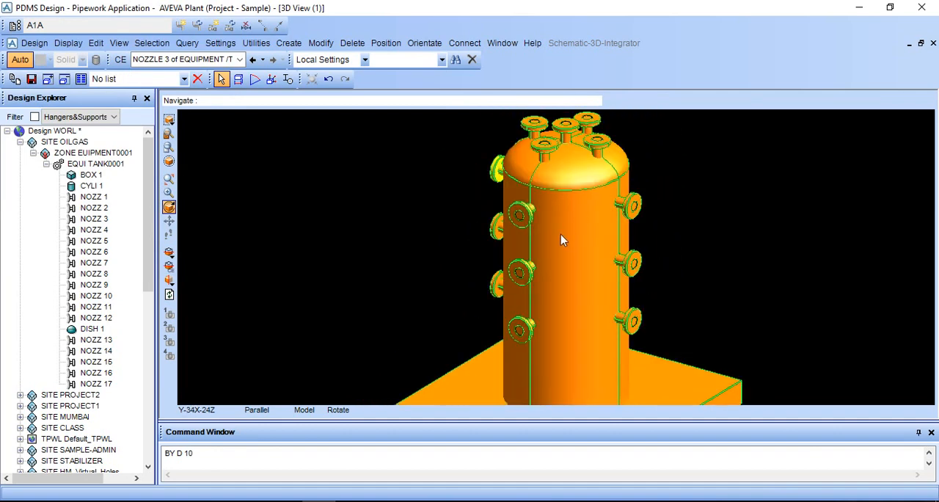
left_click_drag(563, 240, 527, 251)
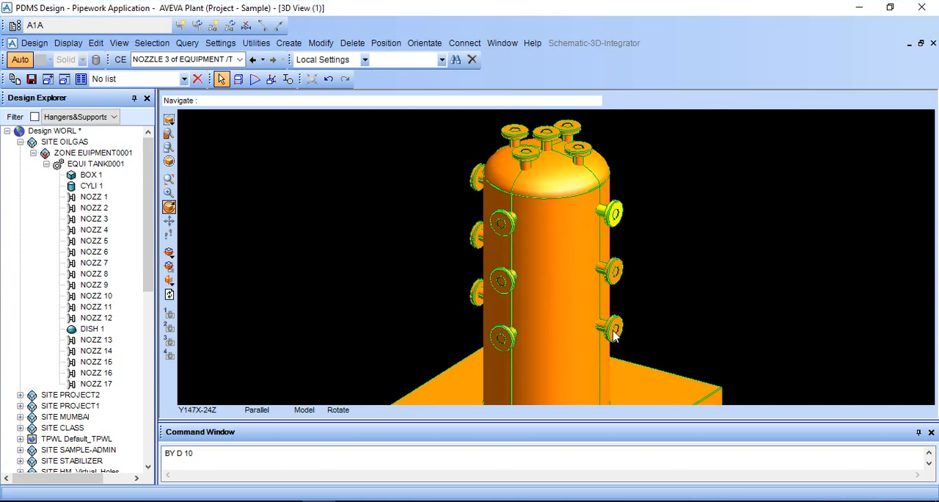
Select NOZZ 9 on the lower shell as the current element
left_click(605, 331)
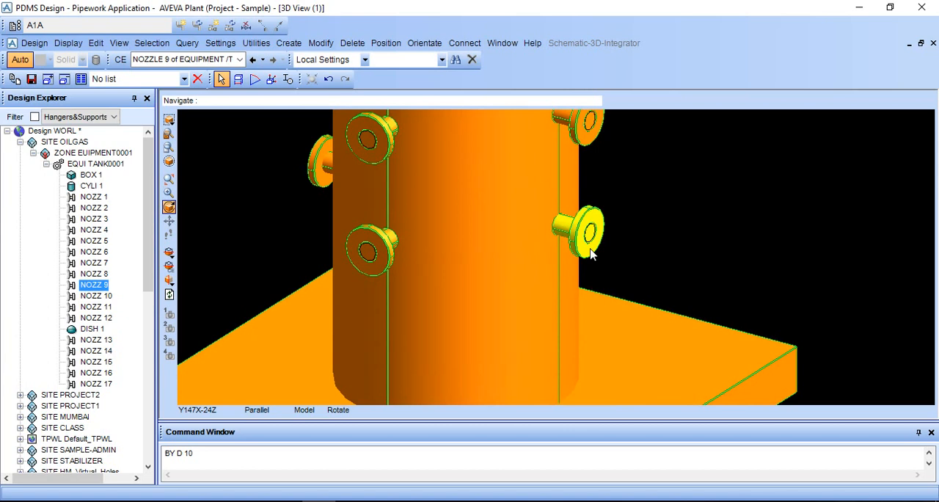
mouse_move(555, 247)
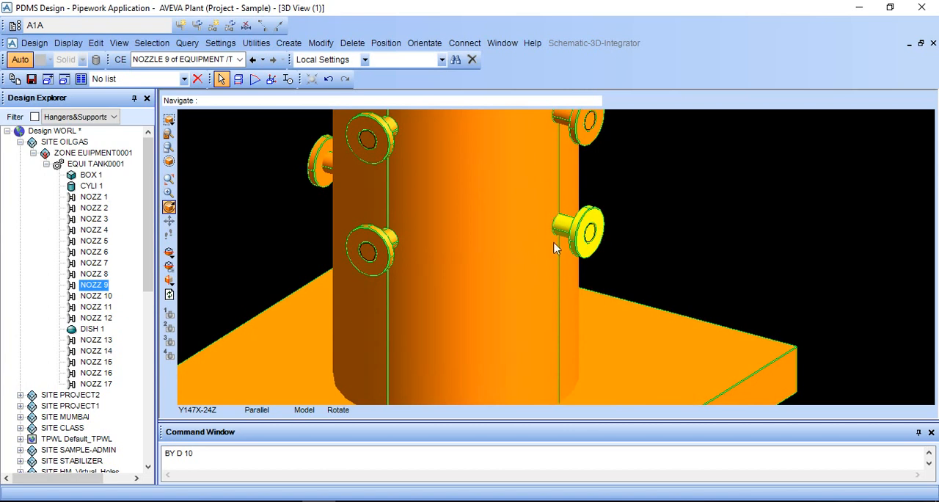
mouse_move(572, 224)
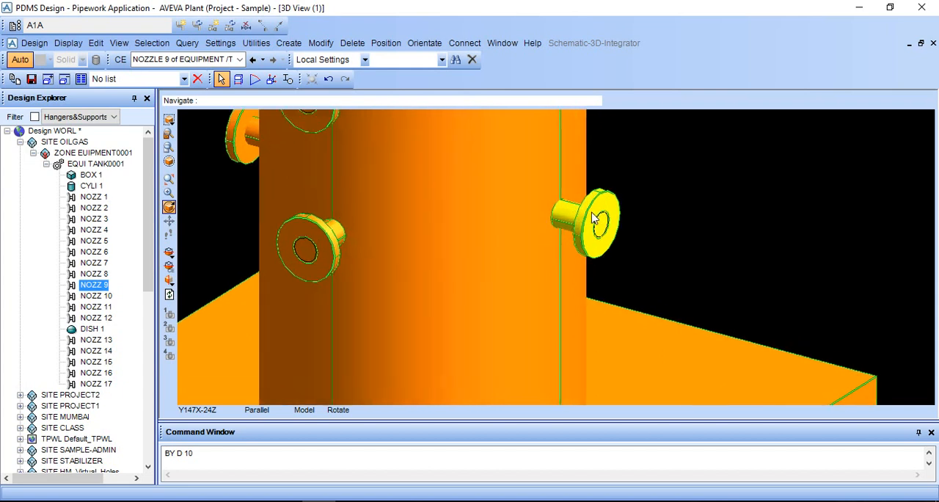
Open the Rotate settings for NOZZ 9, axis Up through East 650, North 0, Up 200
left_click(289, 43)
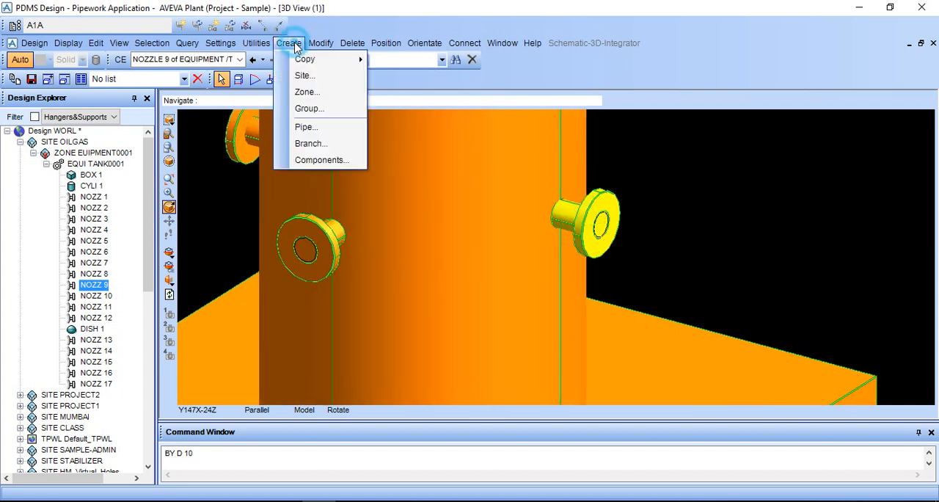
left_click(304, 59)
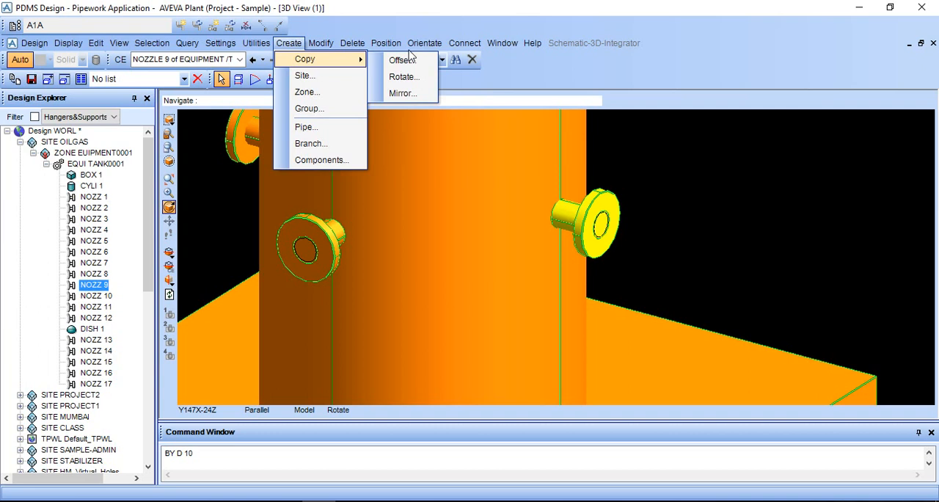
left_click(503, 43)
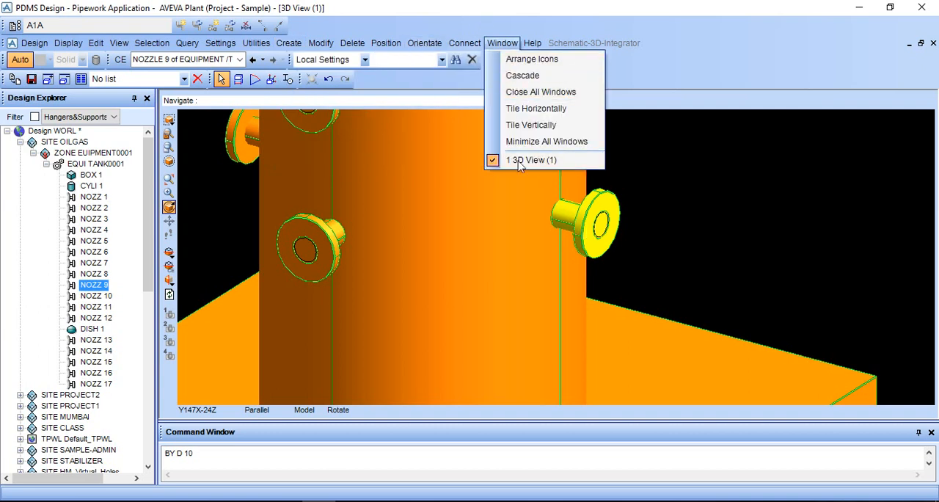
left_click(424, 42)
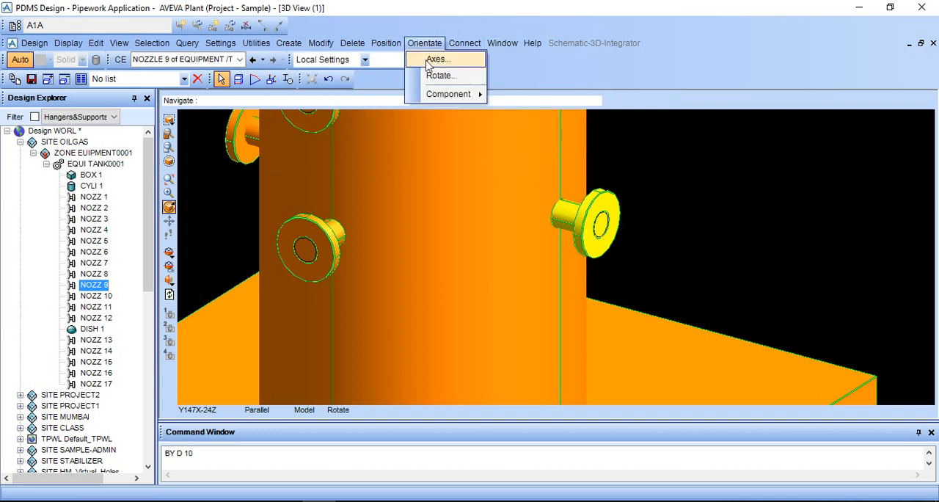
left_click(441, 75)
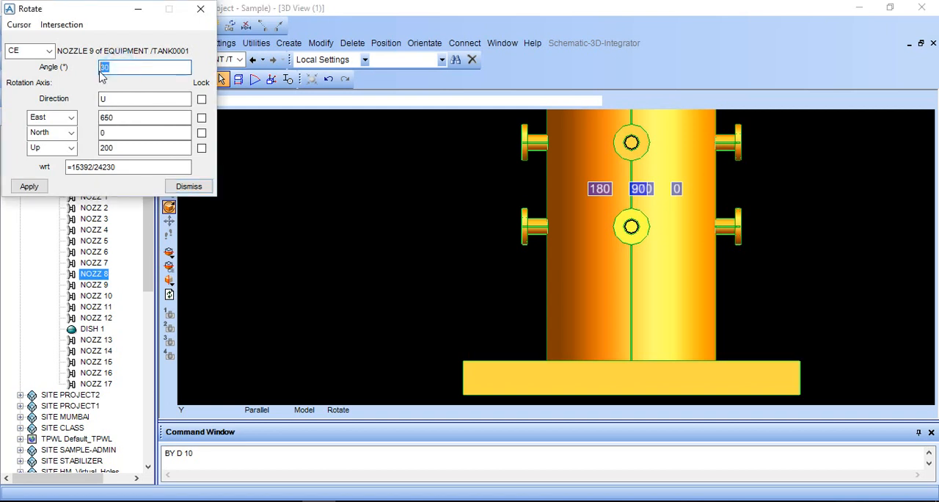
Set NOZZ 9's rotation angle to 30°, correcting an initial 45
type("45")
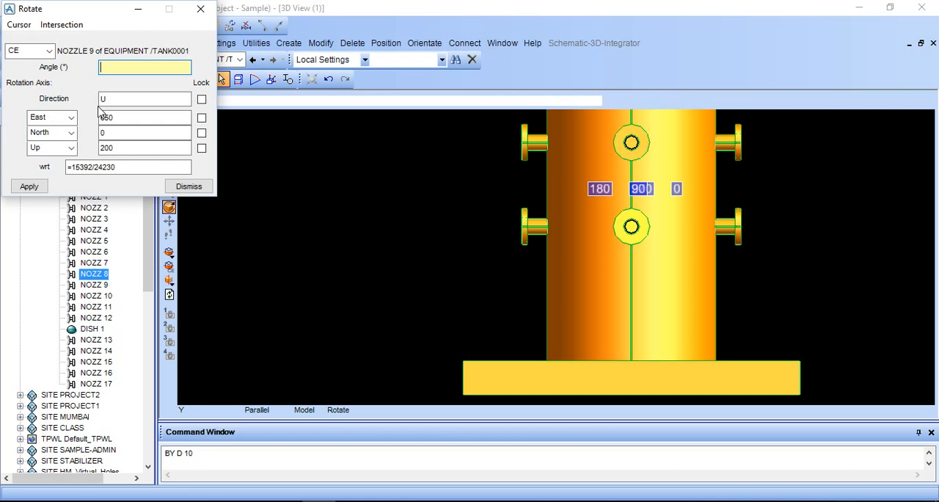
type("30")
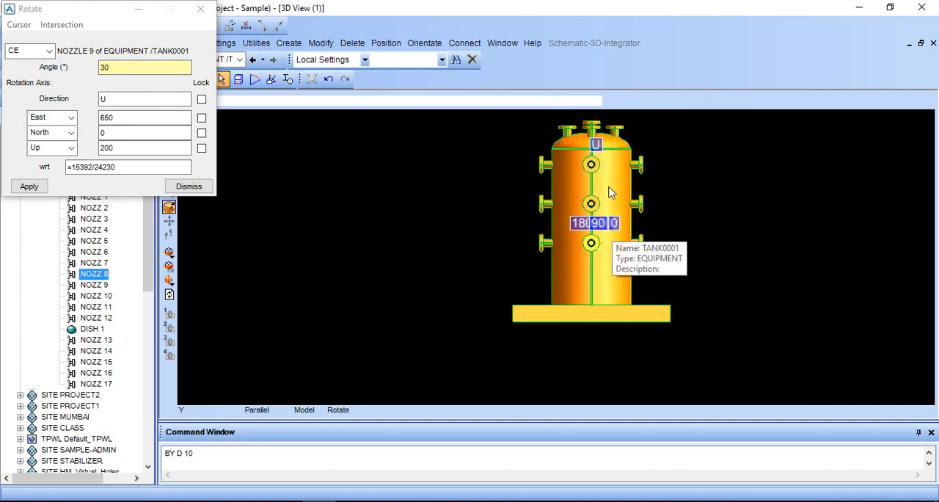
mouse_move(594, 243)
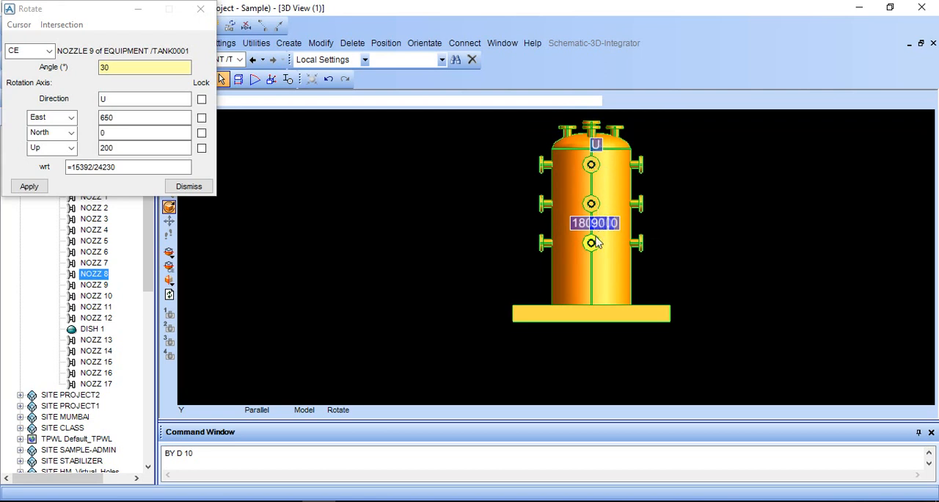
mouse_move(614, 267)
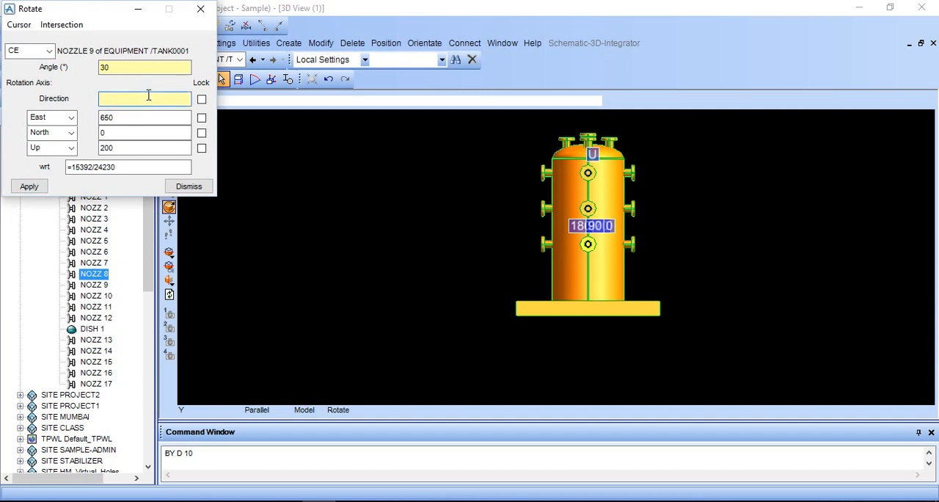
Rotate NOZZ 9 by 30° about a South axis at East 650, Up 200, then dismiss
type("S")
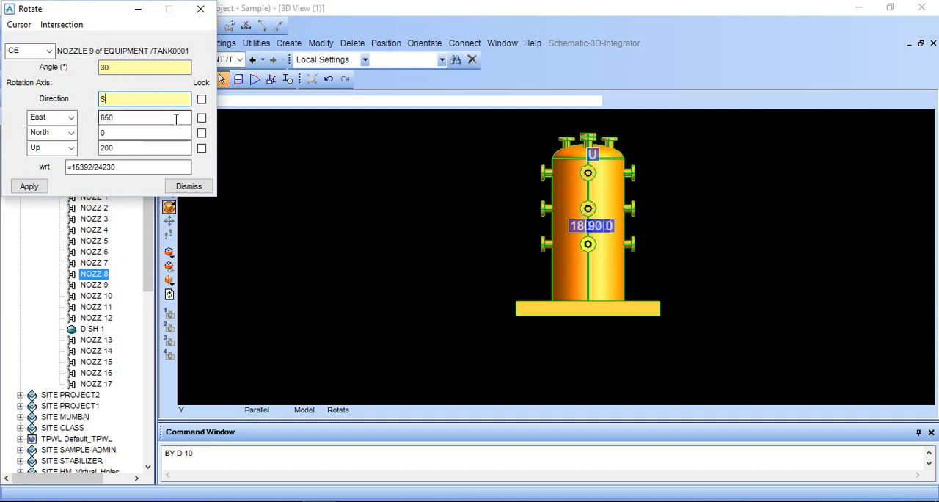
left_click(28, 185)
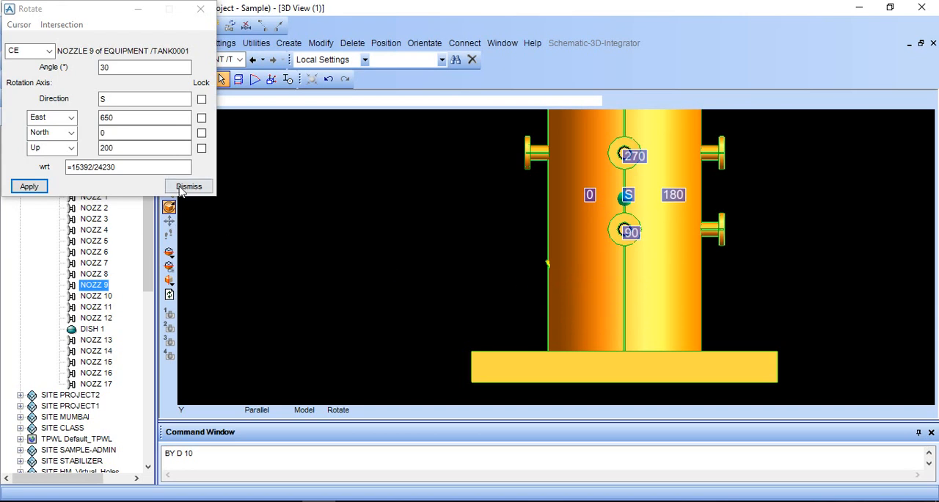
left_click(188, 186)
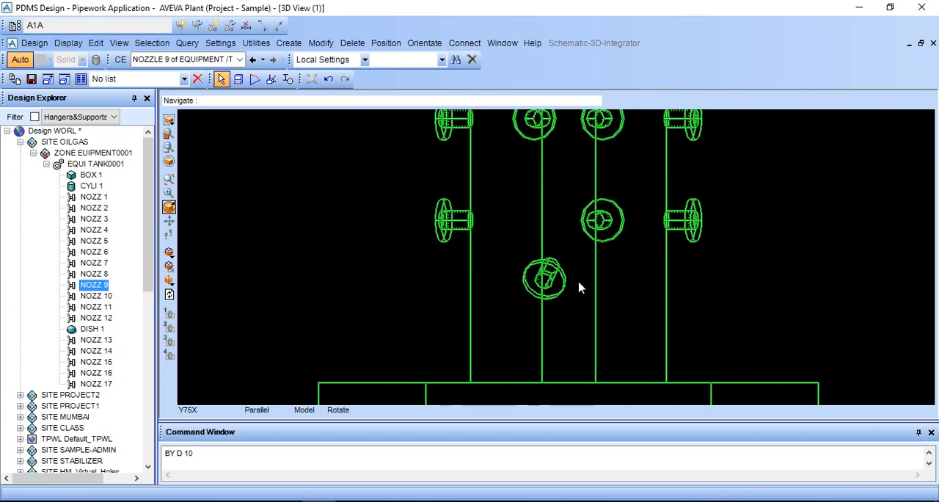
Reset the 3D view to a front elevation showing the tilted nozzle on the lower shell
right_click(580, 286)
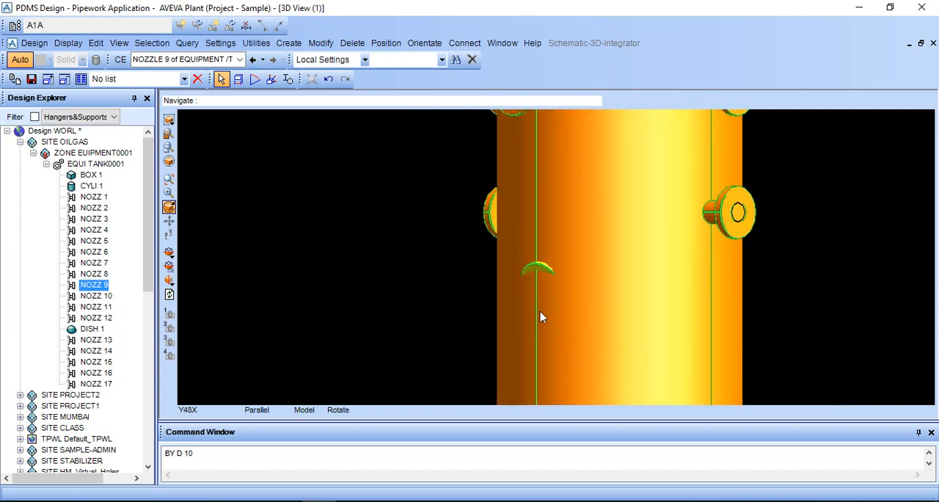
right_click(542, 317)
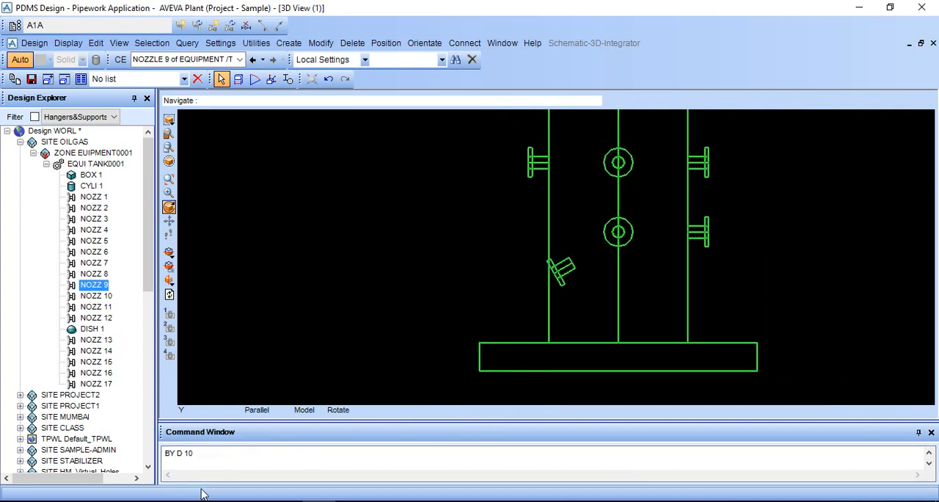
Move NOZZ 9 300 west, testing and undoing a 200 north shift
type("BY")
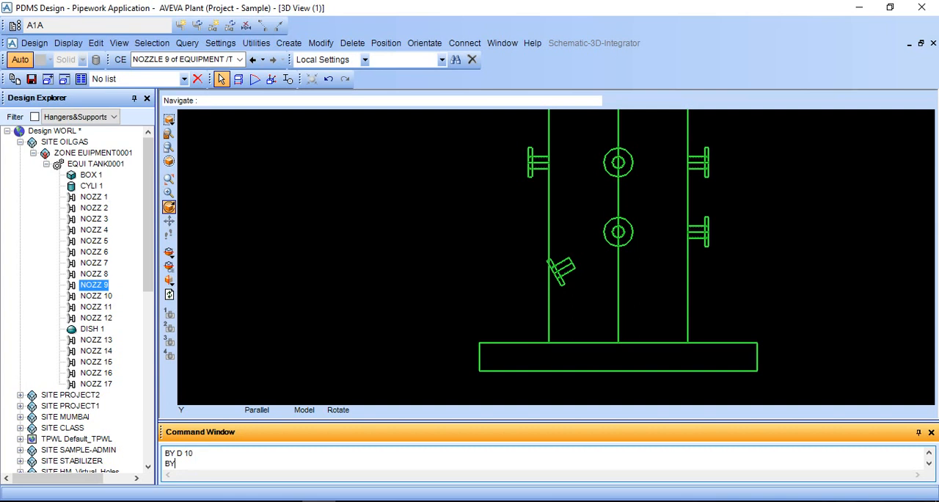
type("BY W 300")
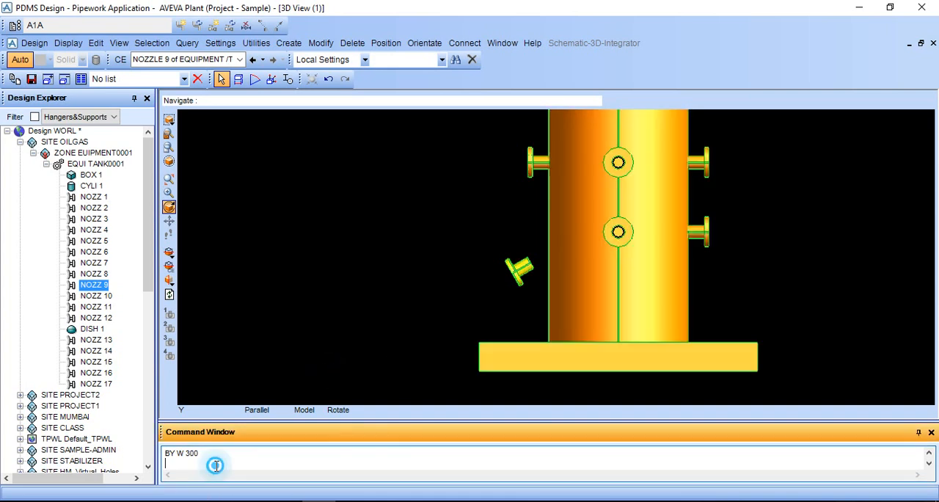
type("BY N")
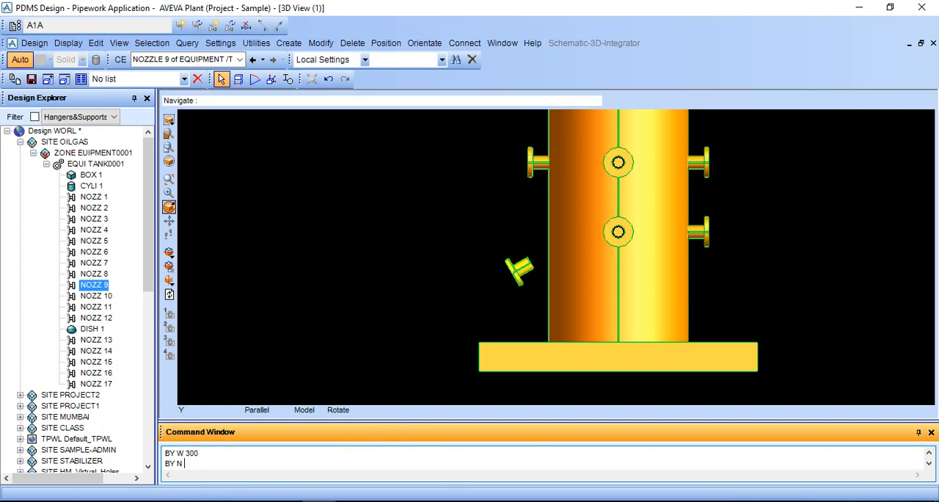
type("200")
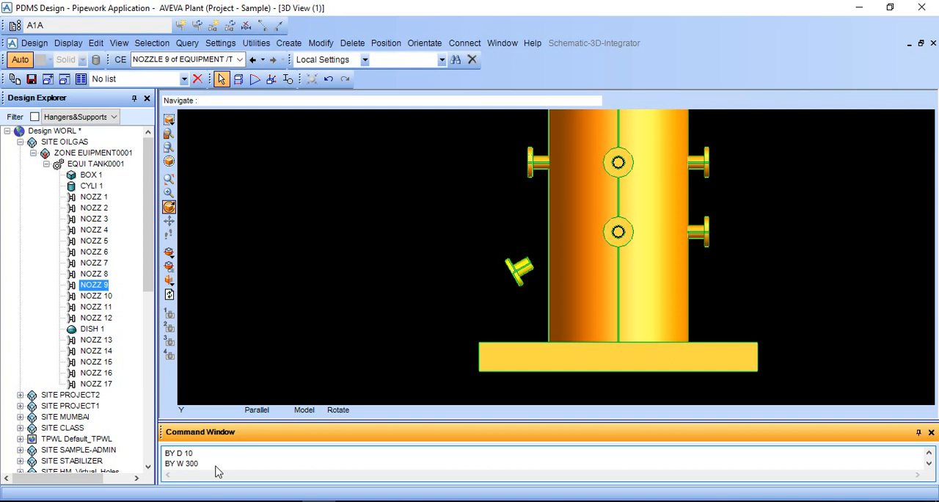
type("BY N 200")
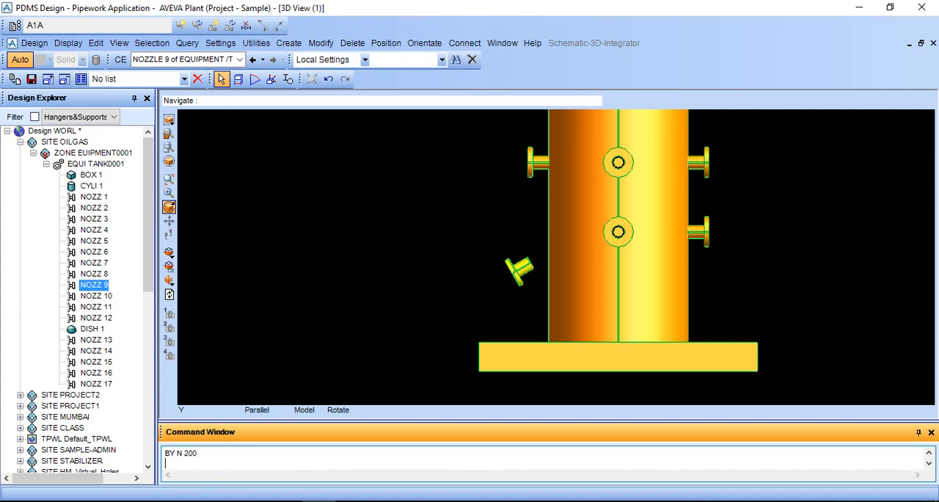
type("BY N-2")
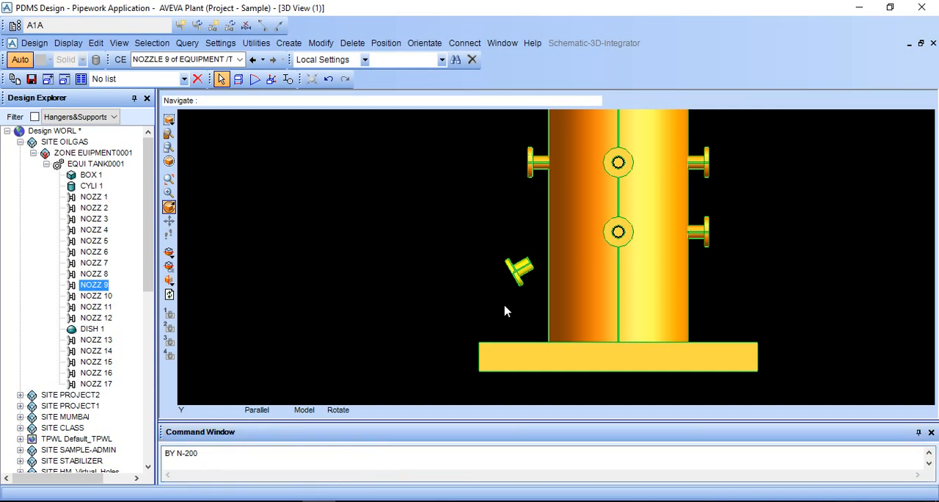
left_click(804, 298)
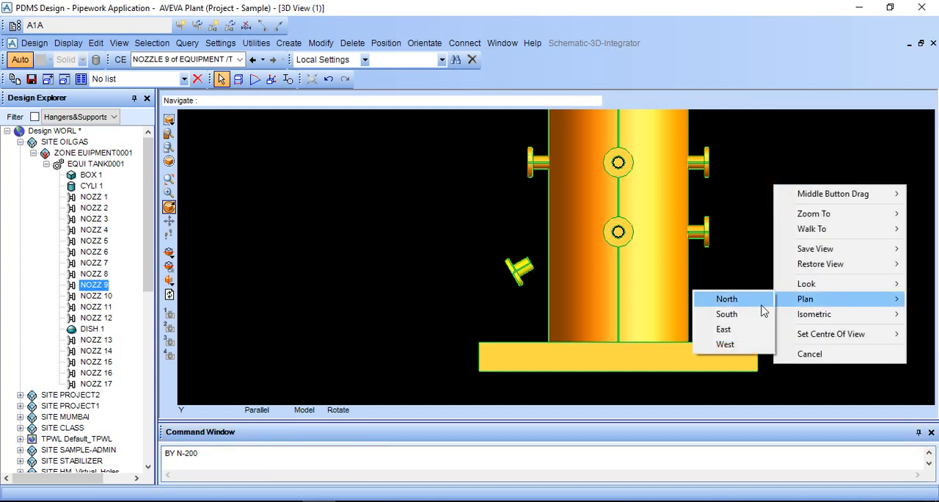
left_click(726, 299)
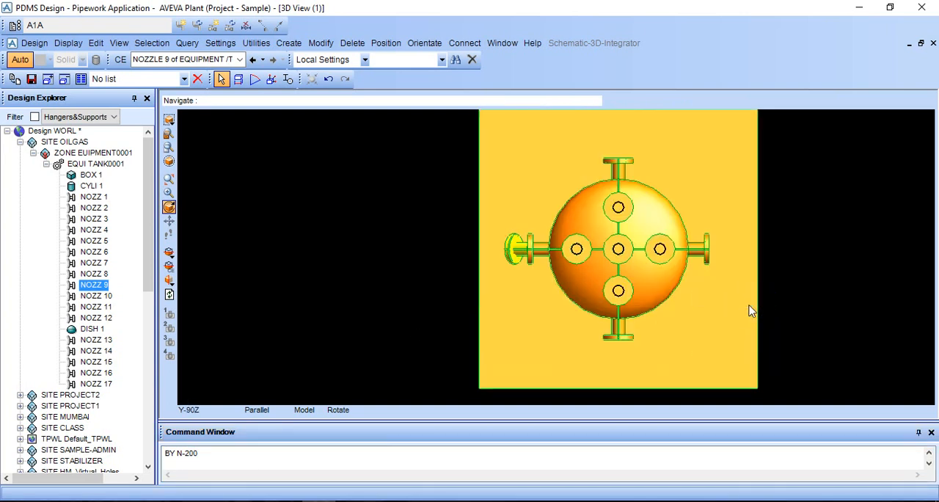
right_click(751, 310)
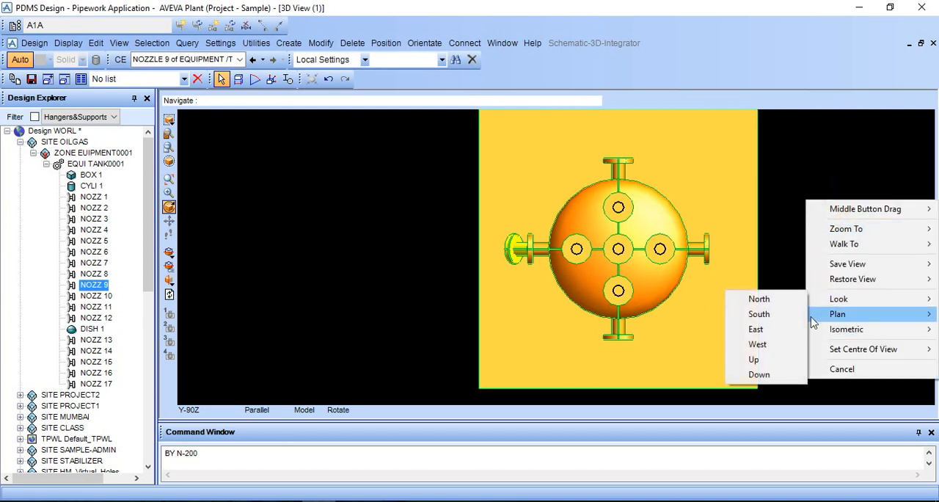
left_click(753, 359)
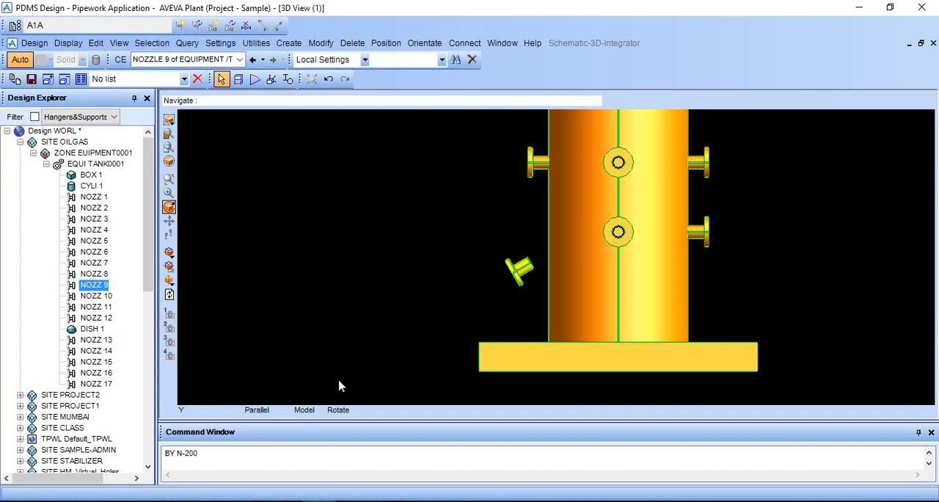
Nudge NOZZ 9 east in small BY E steps onto the shell, then raise it 200
type("BY")
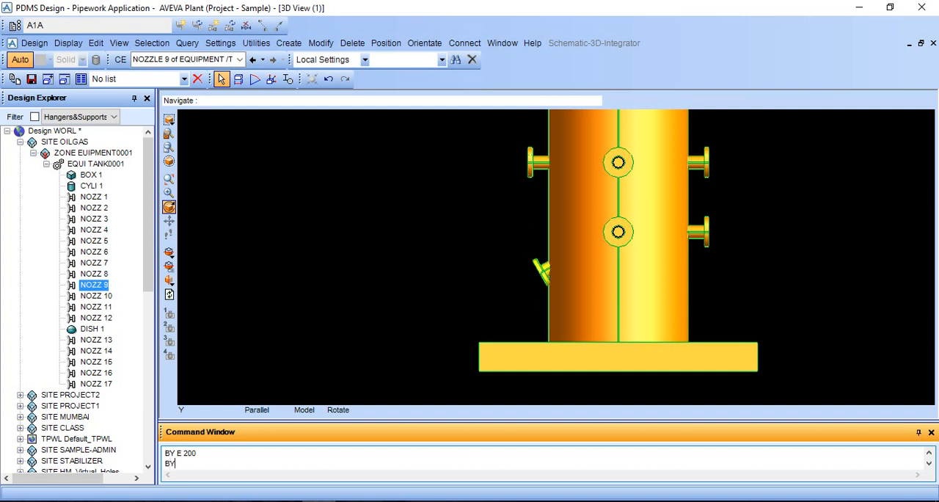
type("E-100")
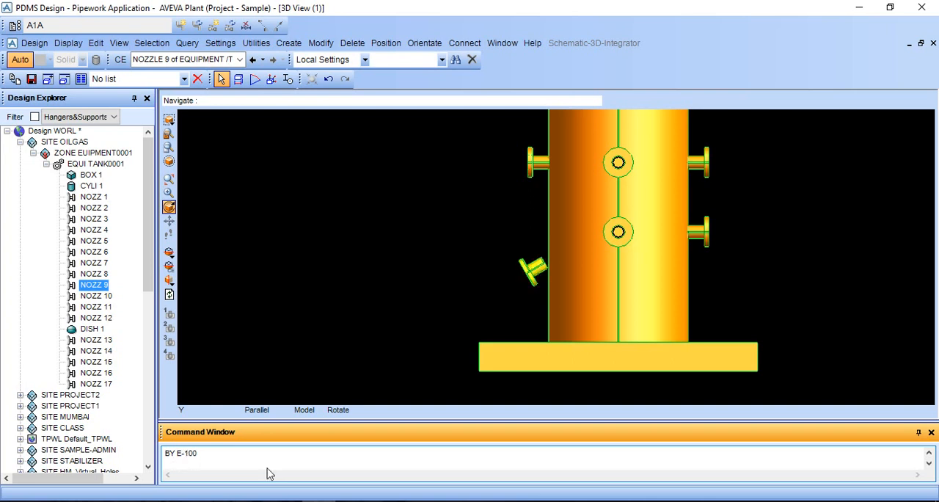
type("BY")
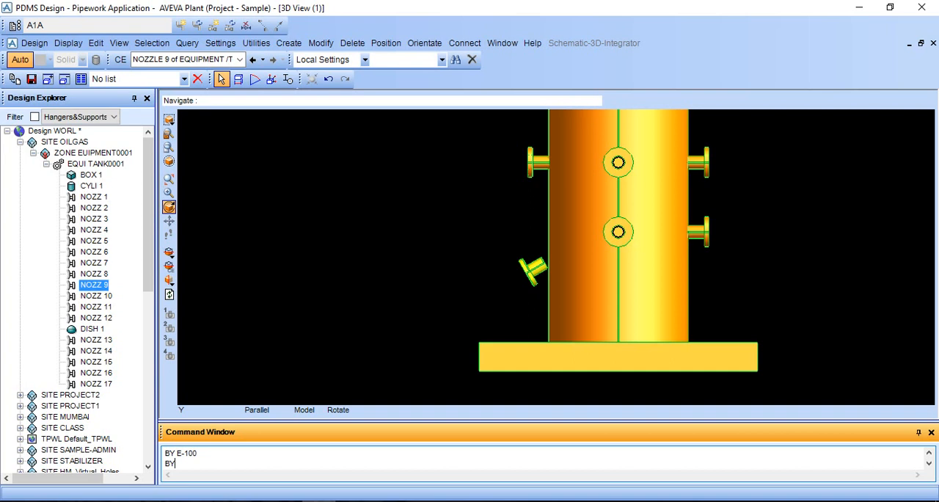
type("E -5")
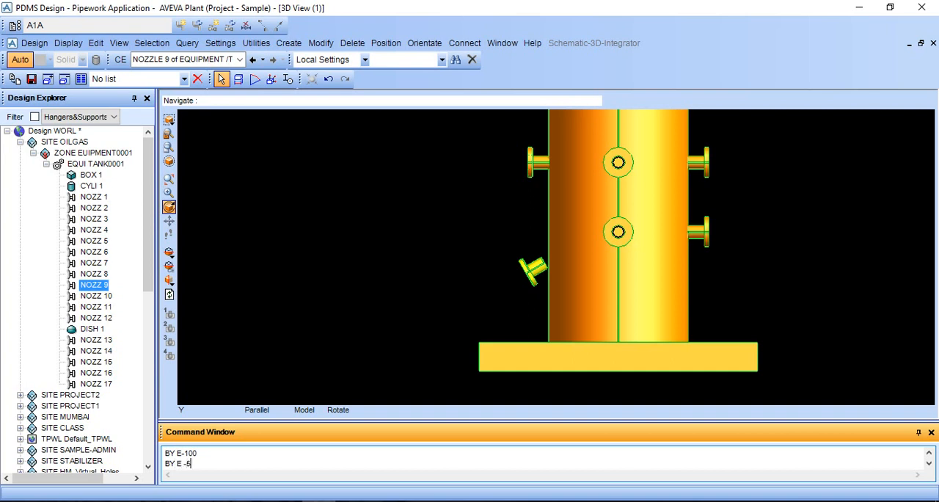
type("50")
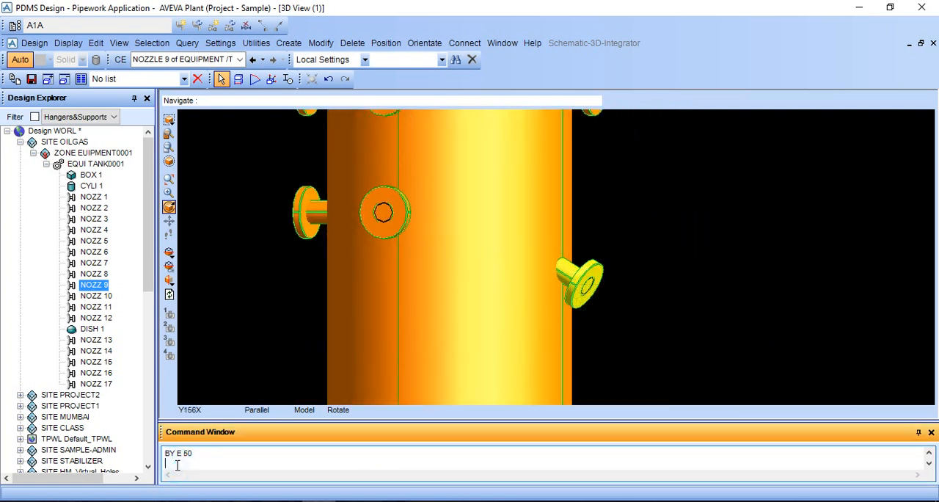
type("BY E 10")
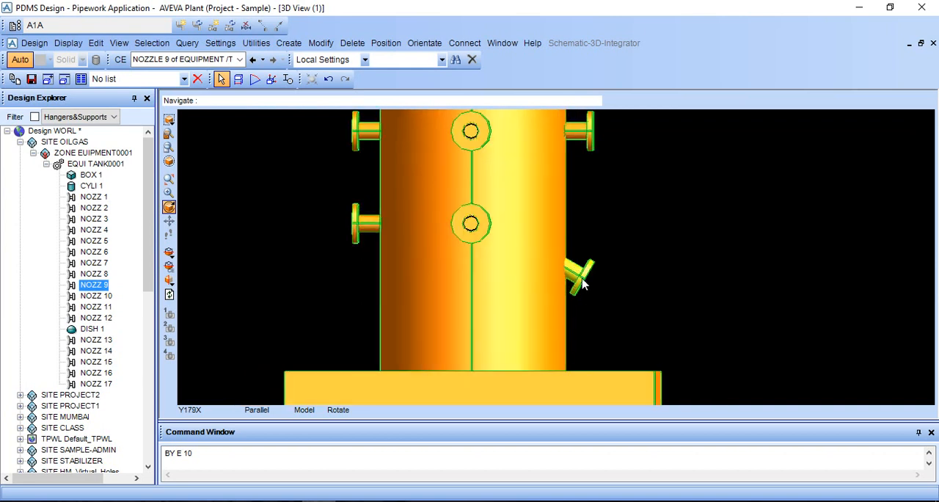
type("BY")
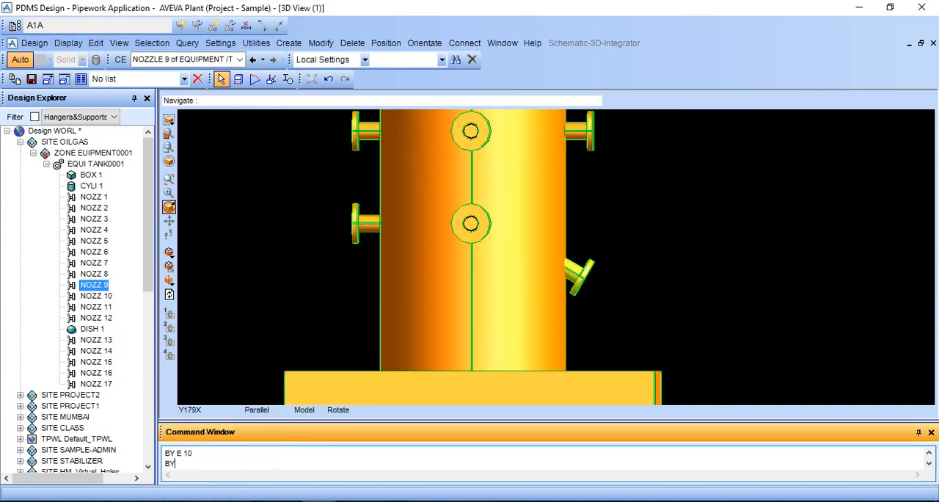
type("U 200")
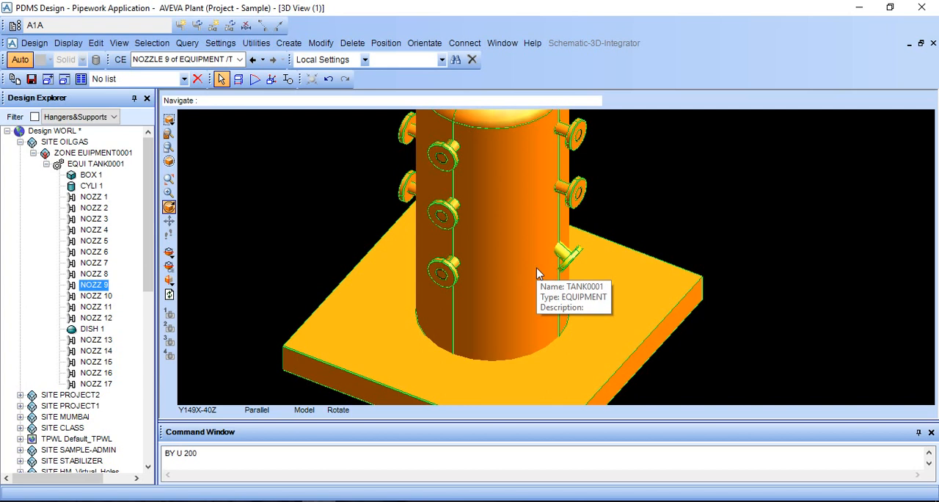
mouse_move(553, 281)
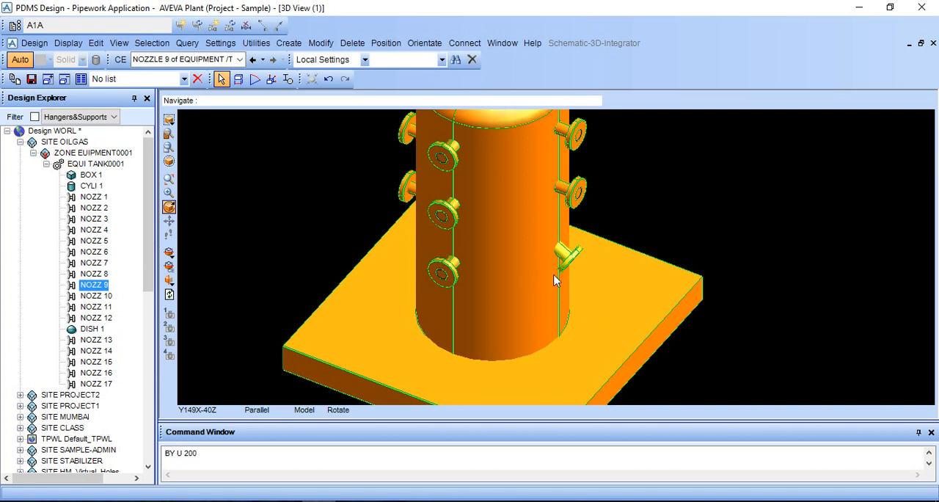
Orbit the 3D view to inspect raised, tilted NOZZ 9 on TANK0001's shell
left_click_drag(554, 279, 542, 283)
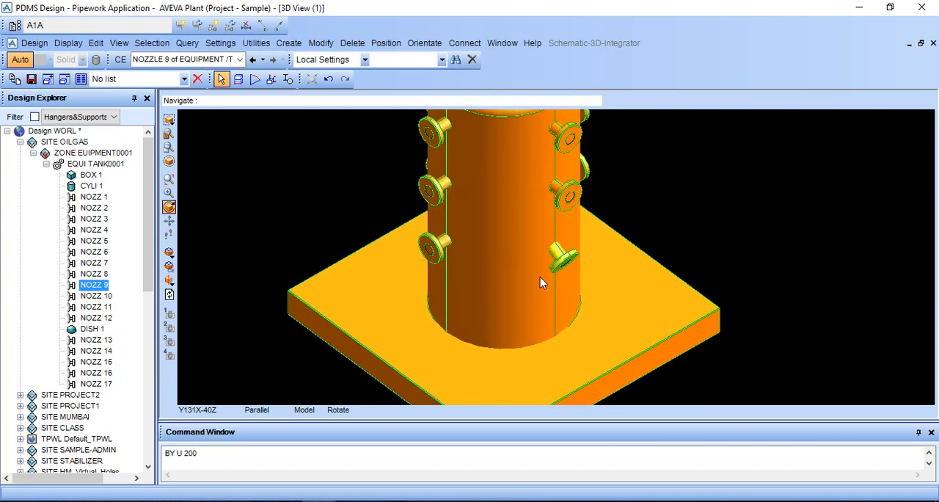
mouse_move(541, 282)
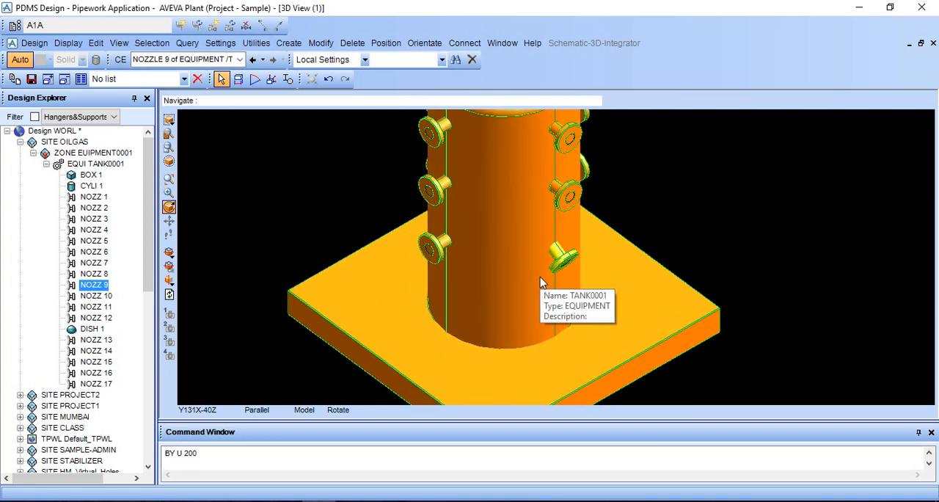